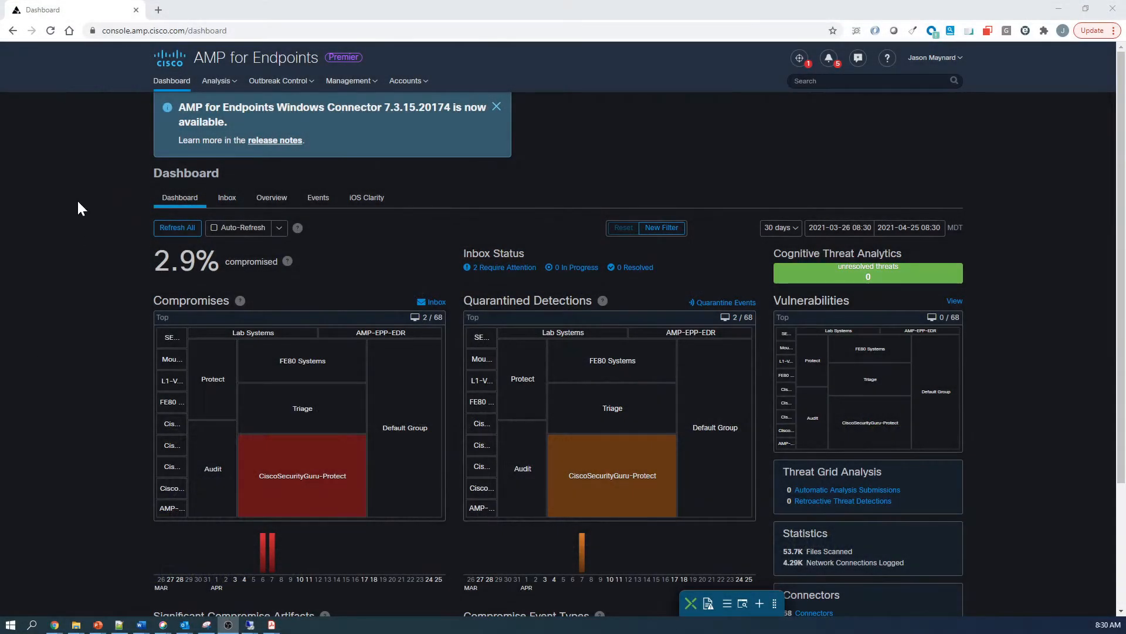
Navigate via Outbreak Control to the Automated Actions settings page
click(277, 81)
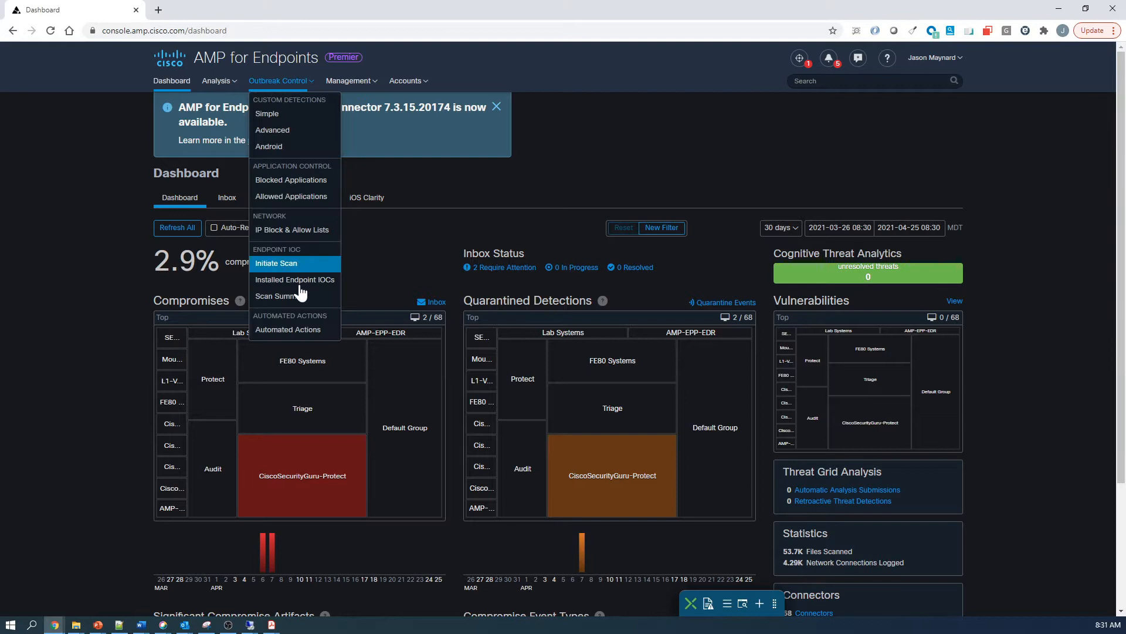
click(287, 329)
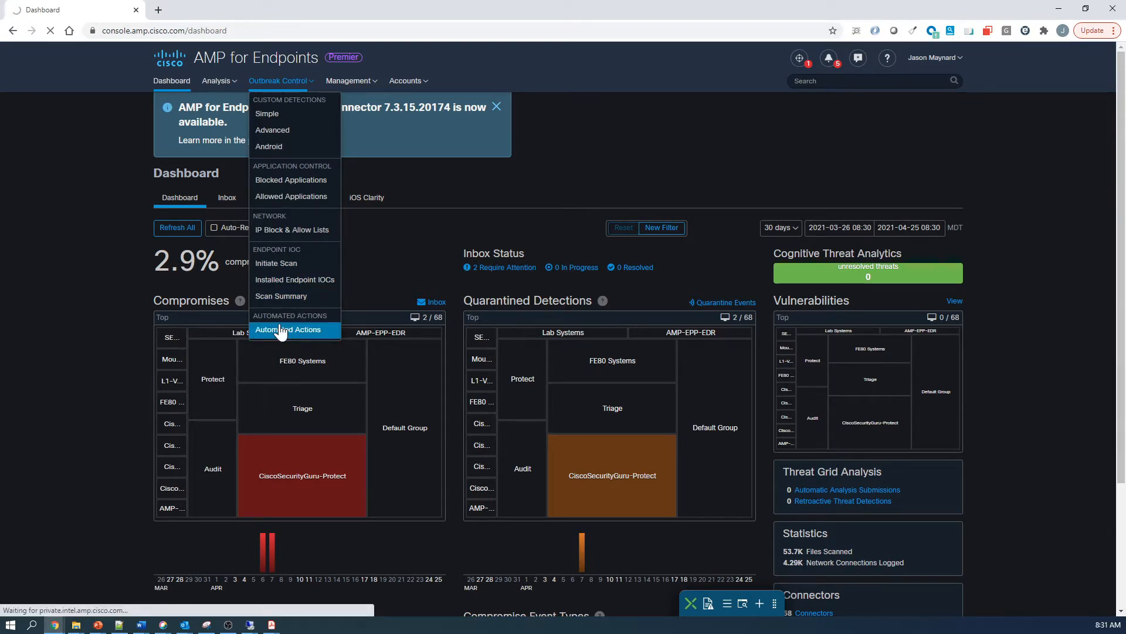
click(288, 329)
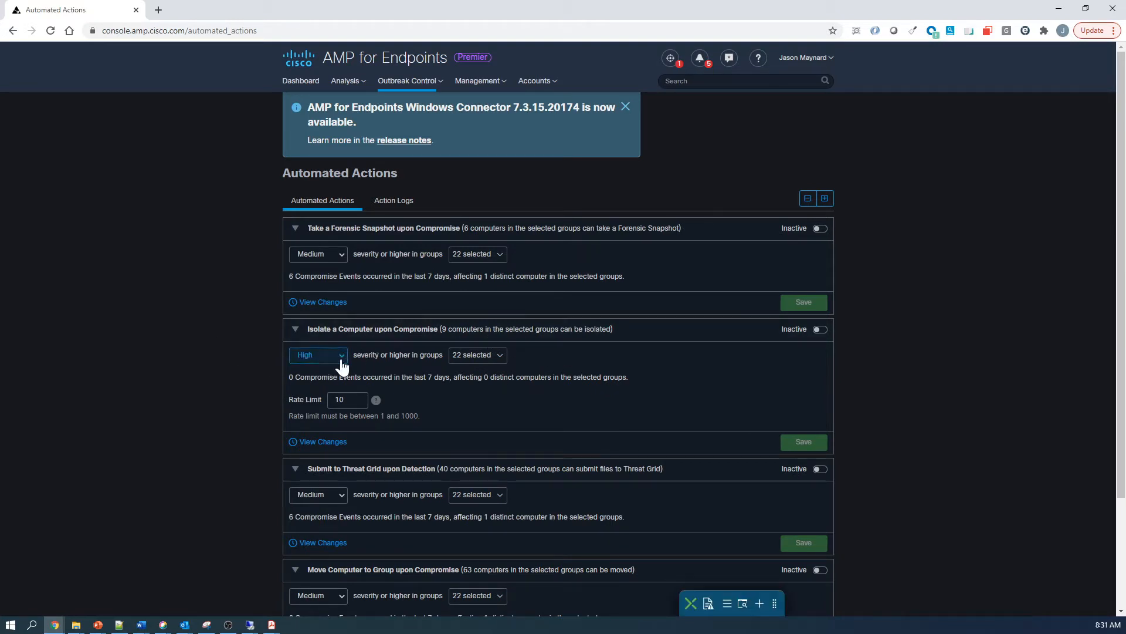
Activate Isolate a Computer upon Compromise at Medium severity and save the rule
click(318, 355)
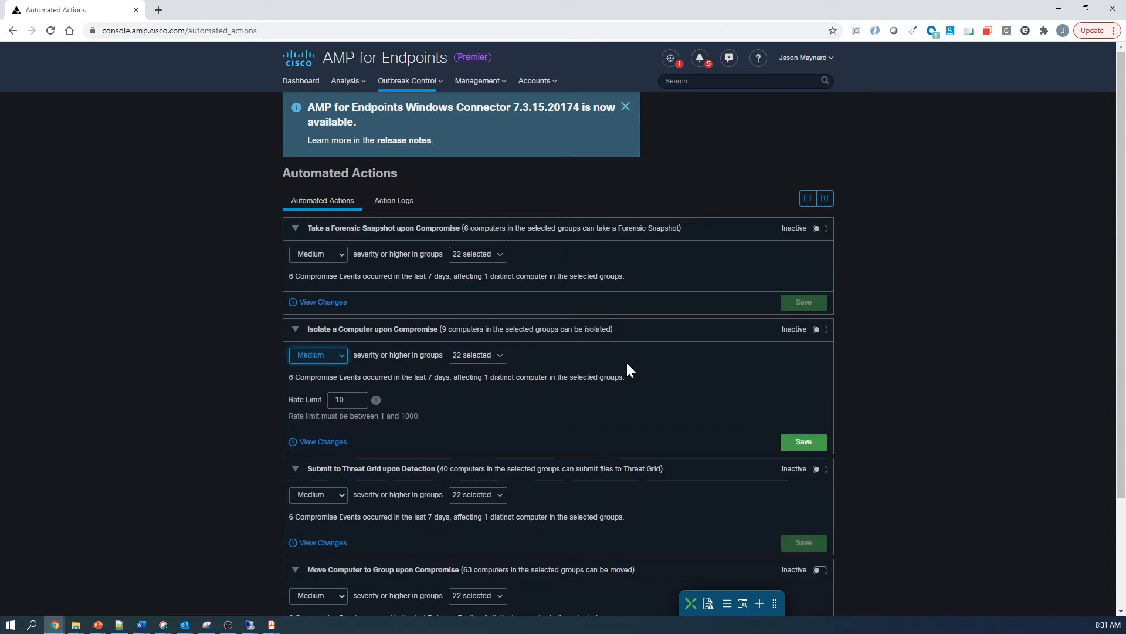
click(803, 441)
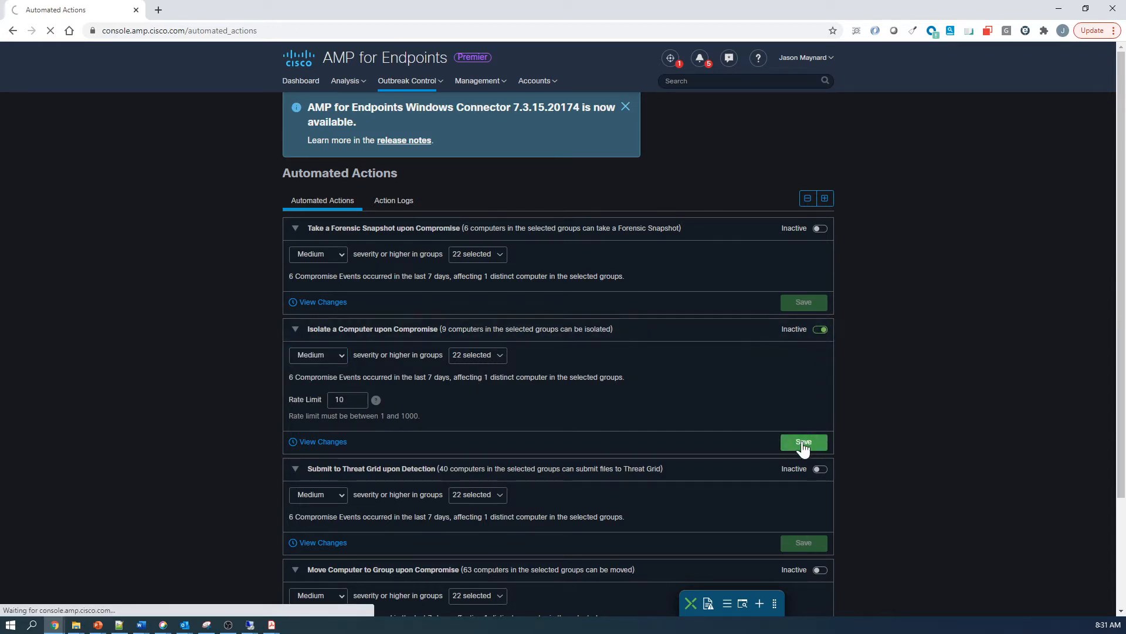
click(804, 442)
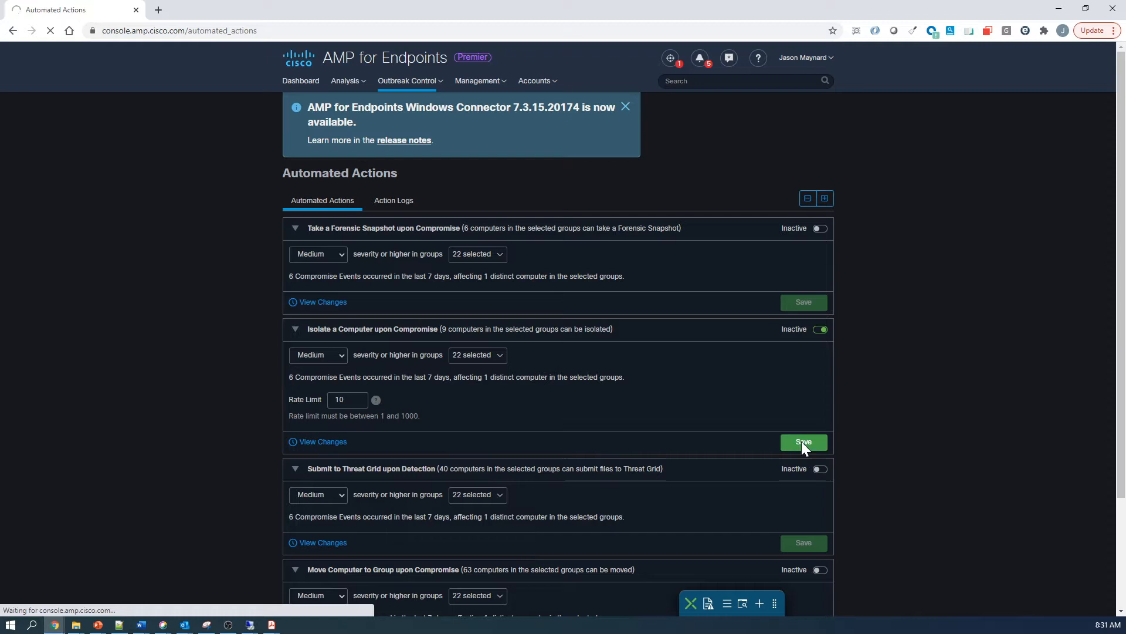
click(804, 442)
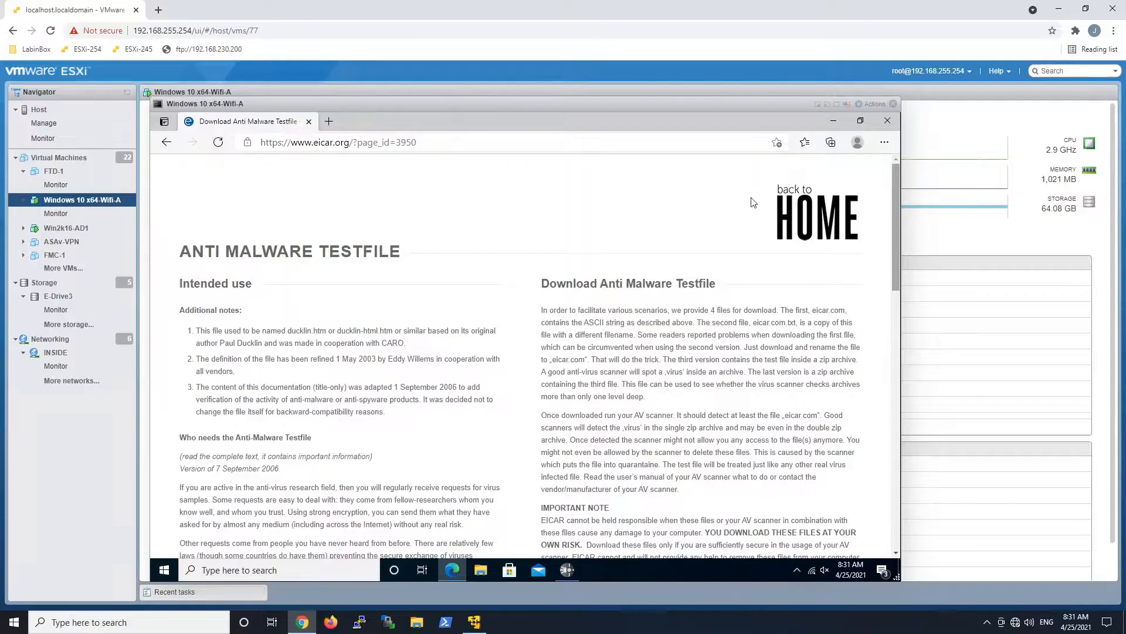
Download eicar.com on the Windows 10 VM, keep it anyway, and show the AMP connector status
scroll(down, 3)
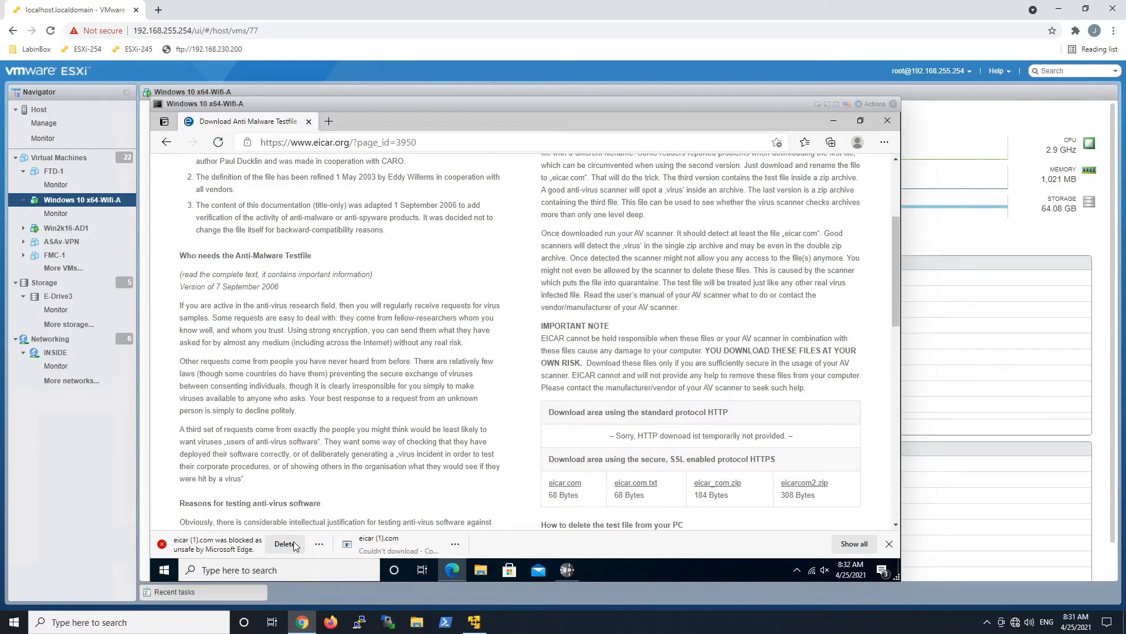
click(319, 544)
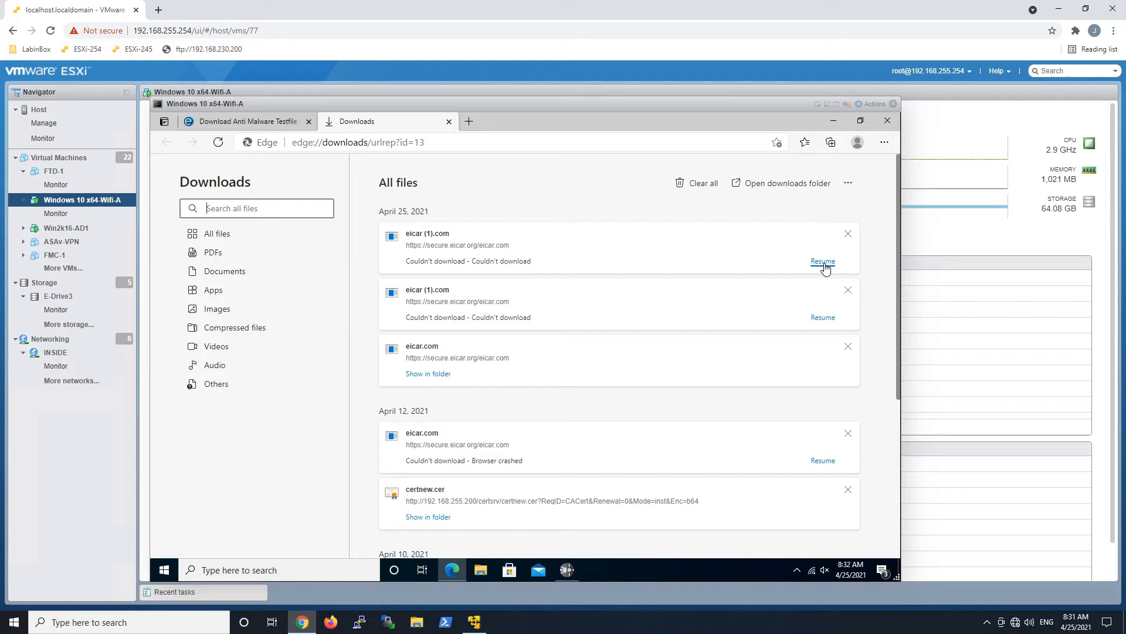
click(823, 261)
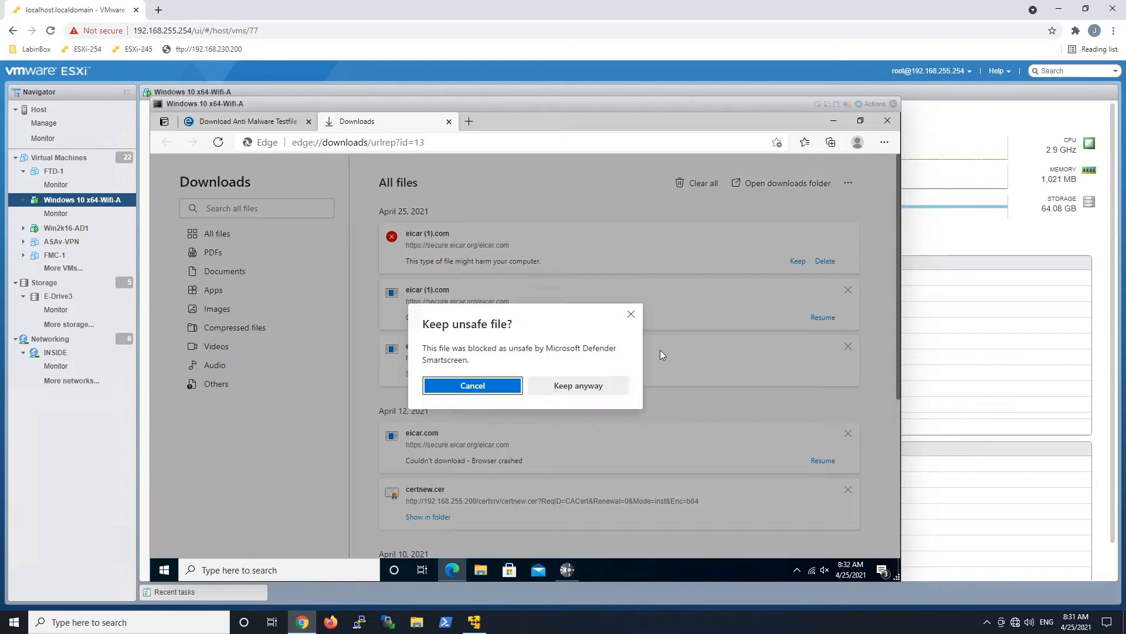
click(471, 385)
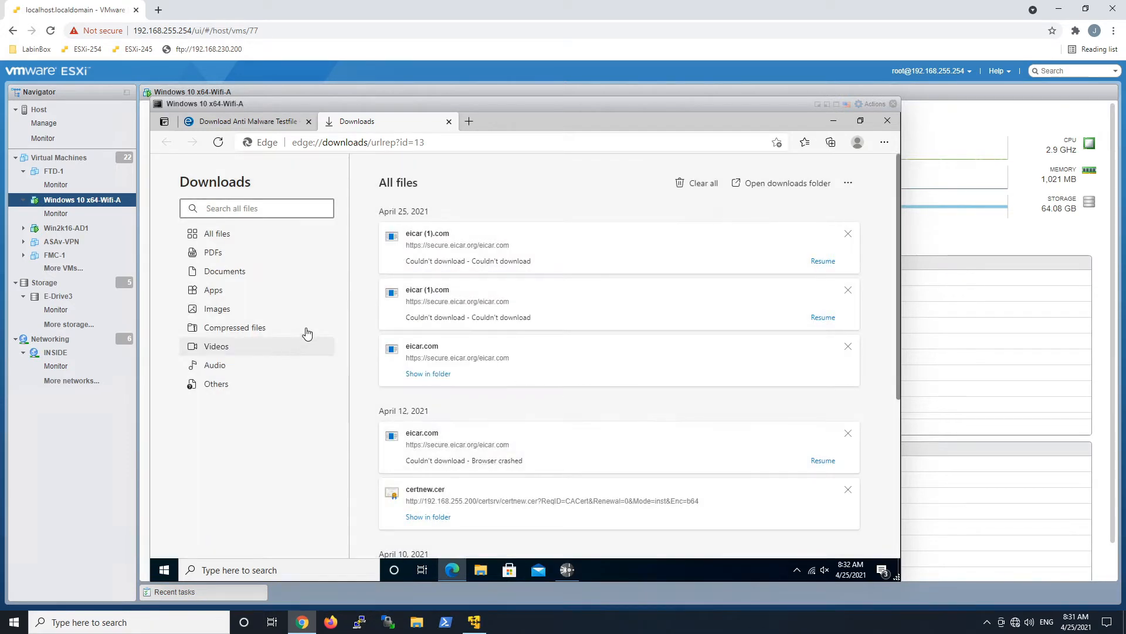
click(567, 570)
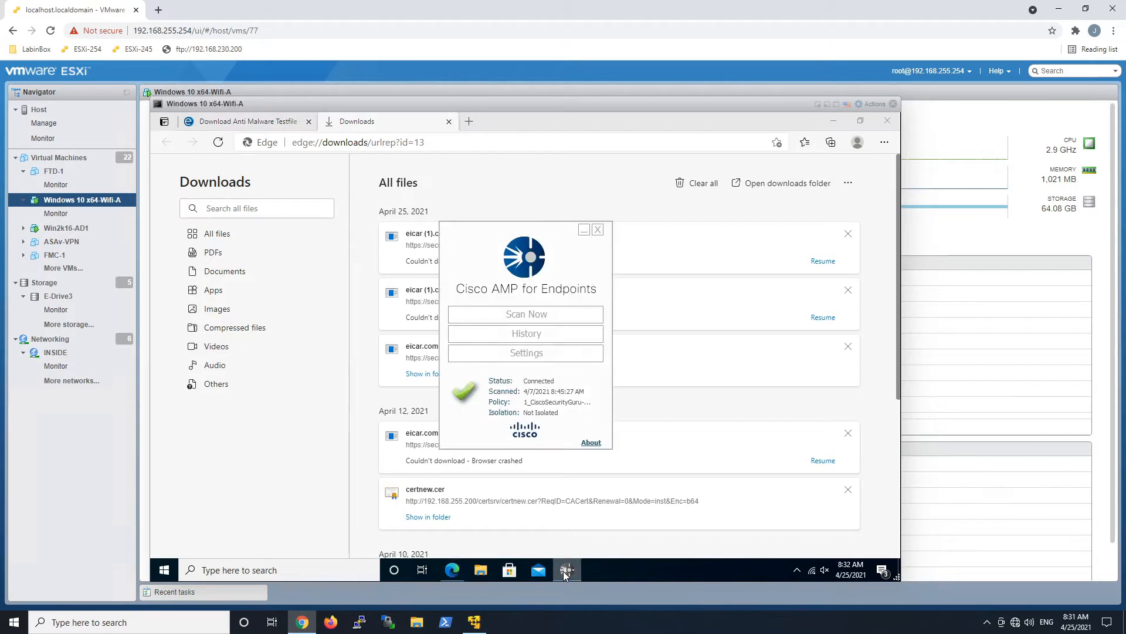
Review the connector history's latest Quarantine Successful event and confirm the endpoint reports Isolated
click(525, 334)
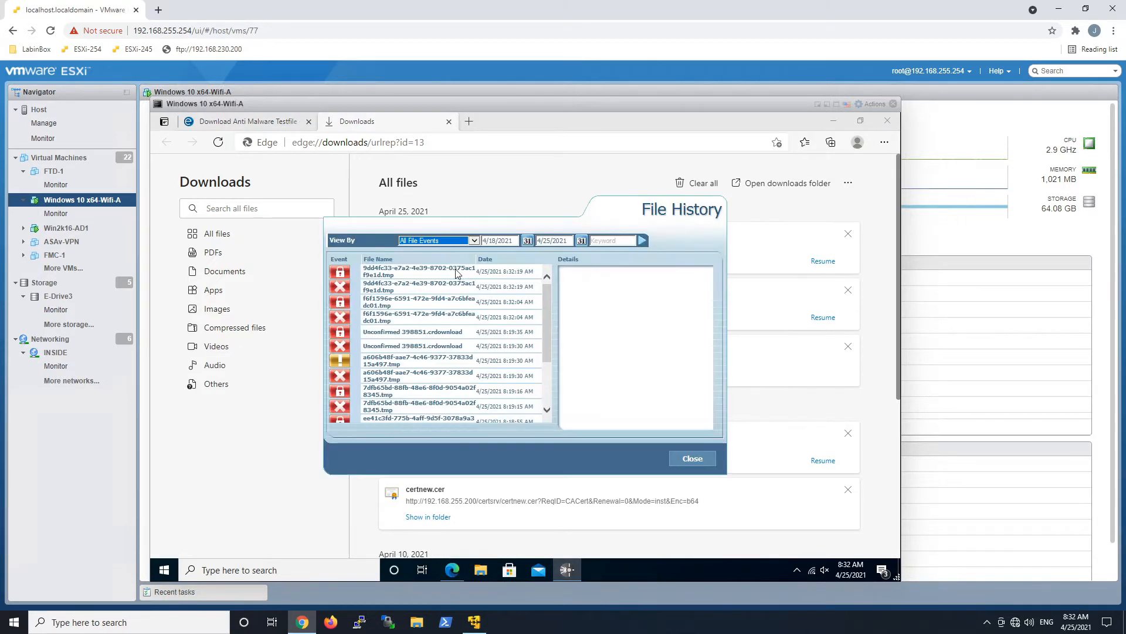
click(418, 271)
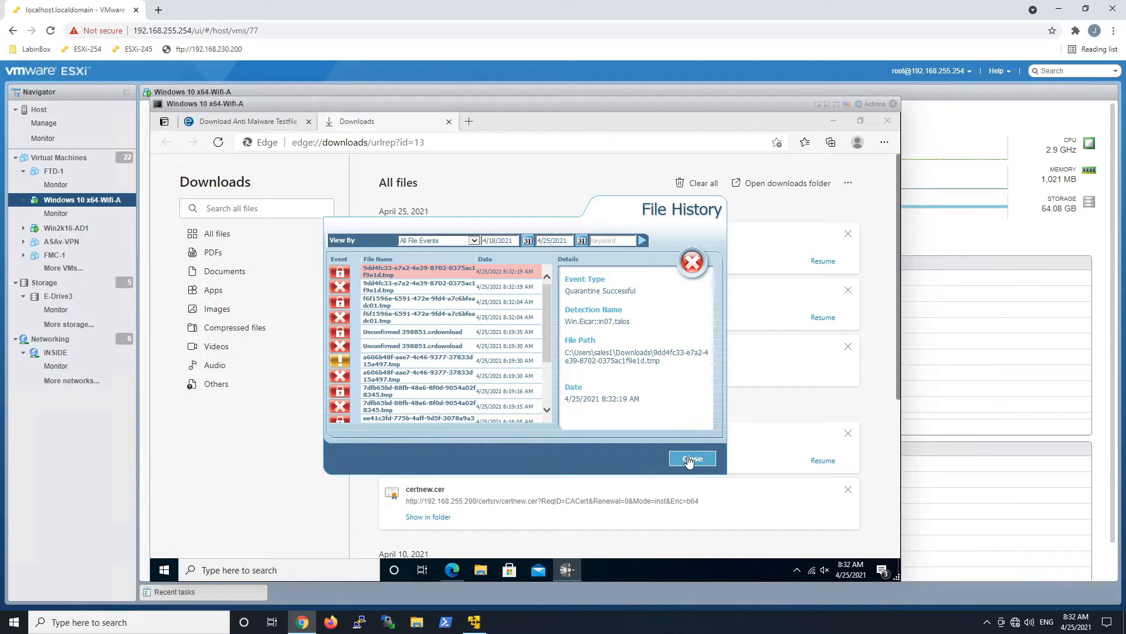
click(692, 459)
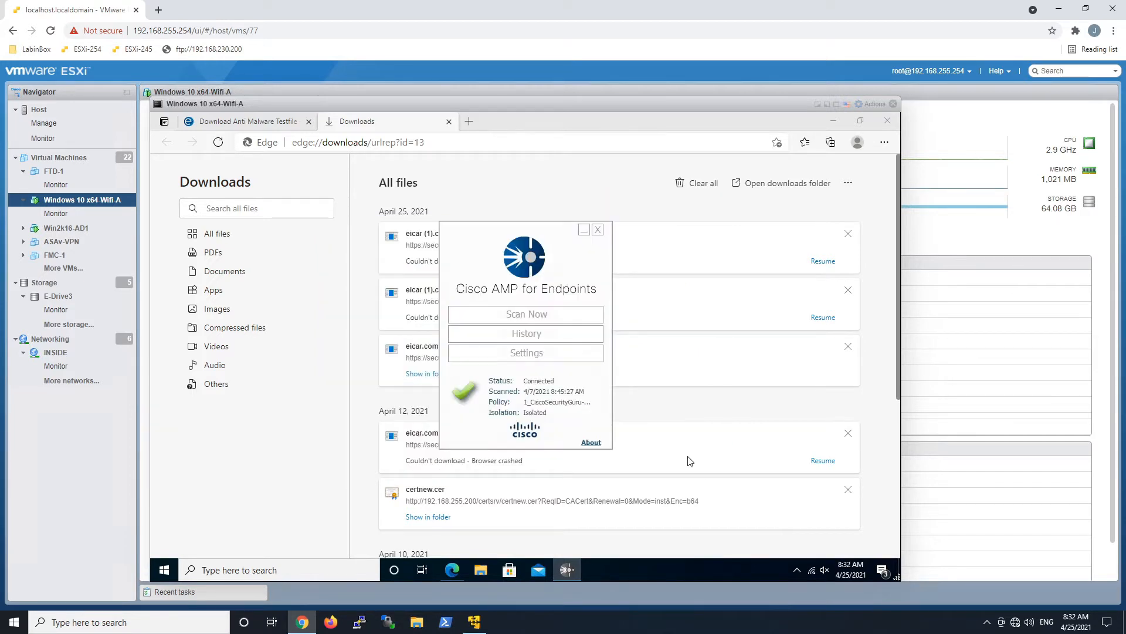
mouse_move(548, 424)
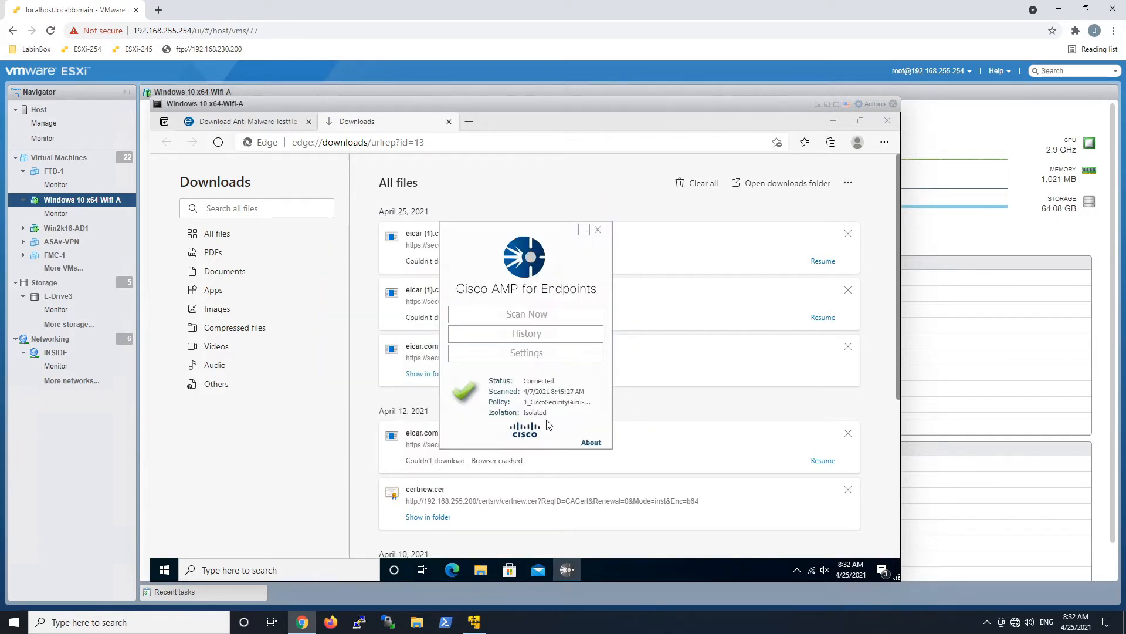
mouse_move(536, 420)
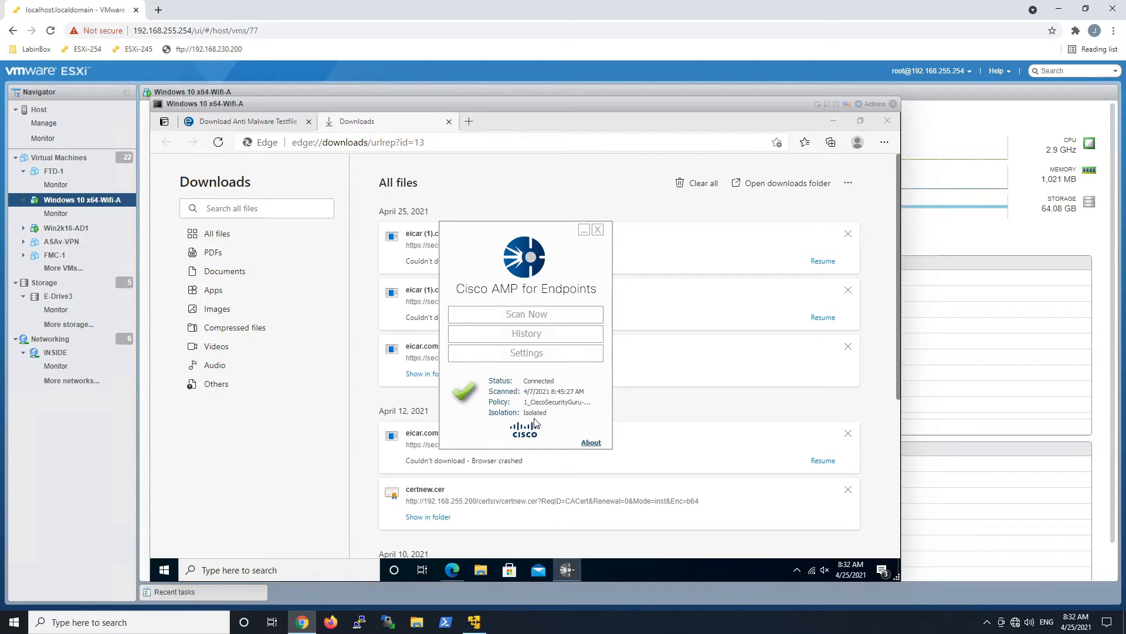
mouse_move(457, 128)
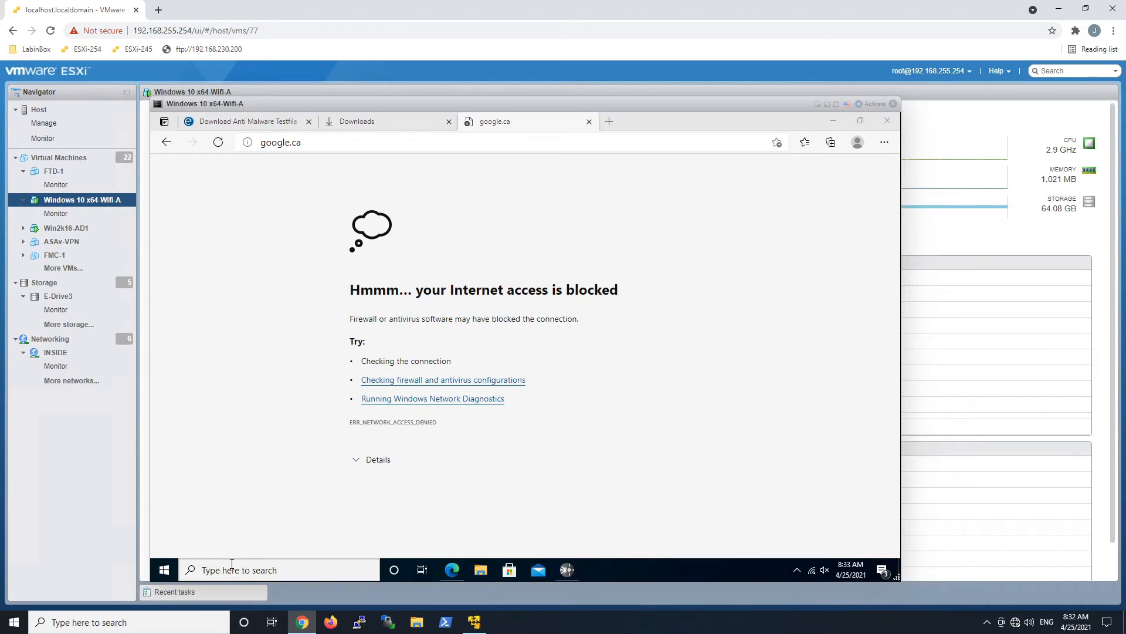
Run a continuous ping to 8.8.8.8 from Command Prompt to confirm the isolated VM has no network access
text(cmd)
text(p)
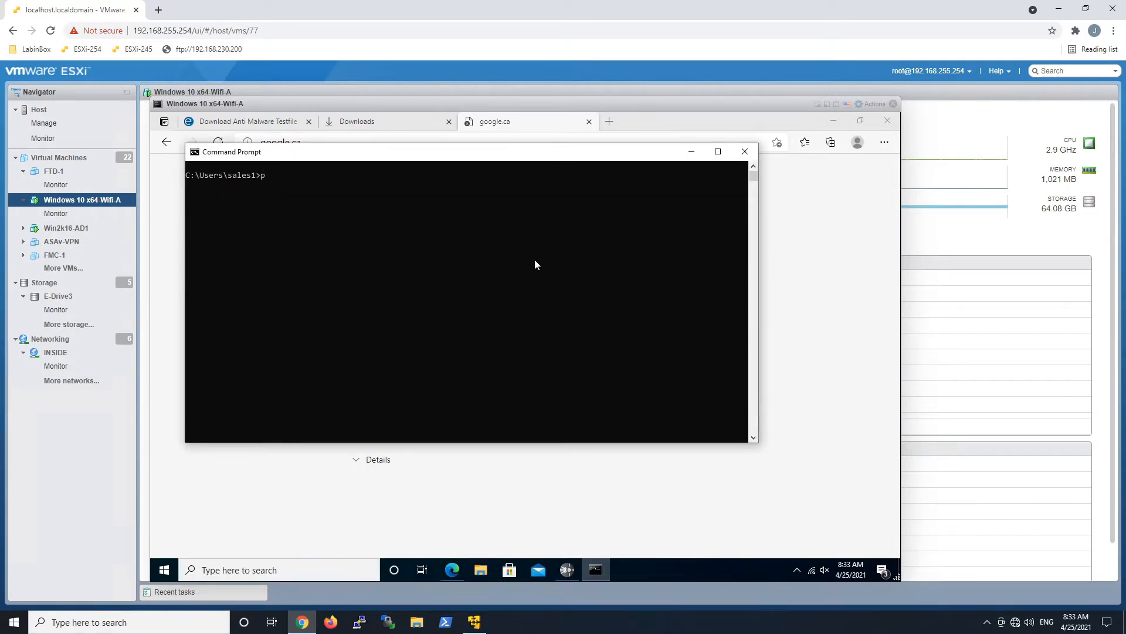
text(ing 8.8.8)
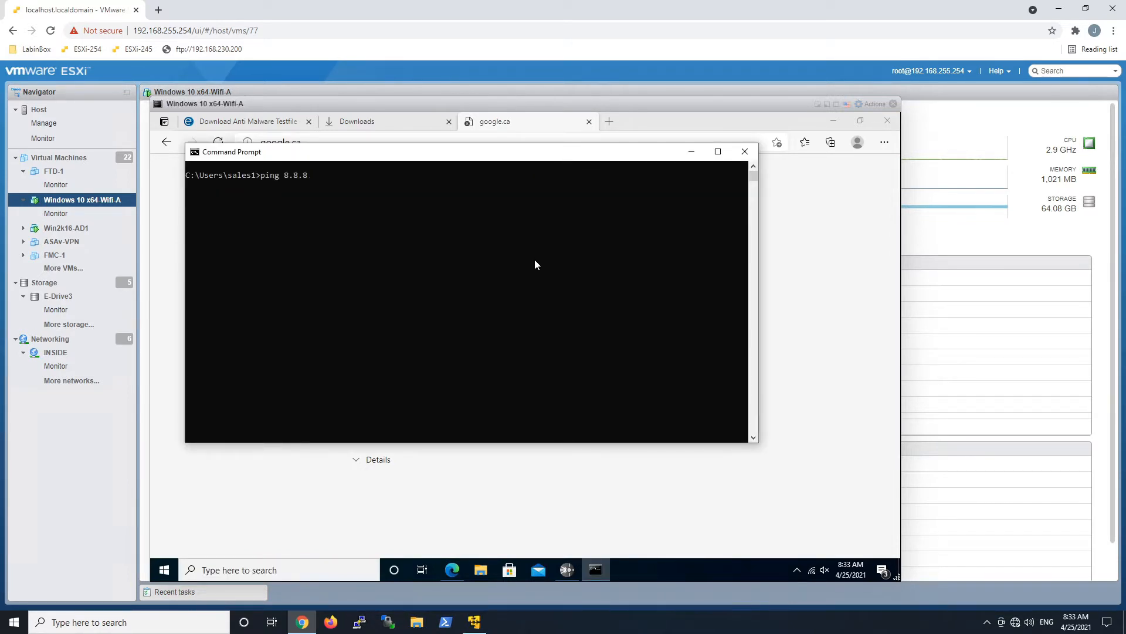
text(-t)
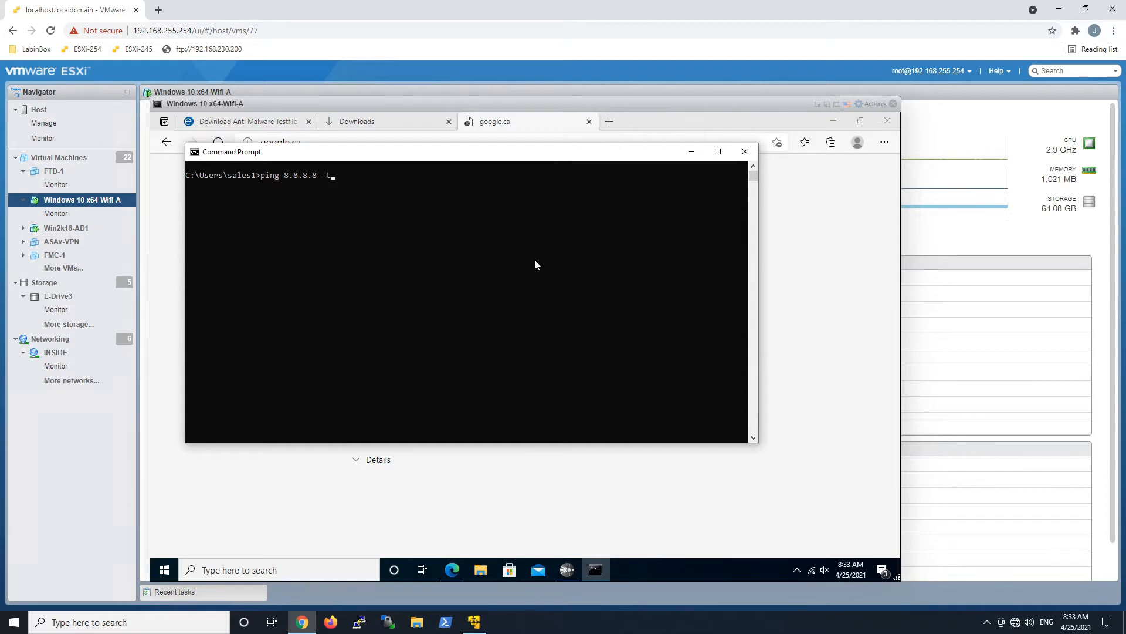
key(Enter)
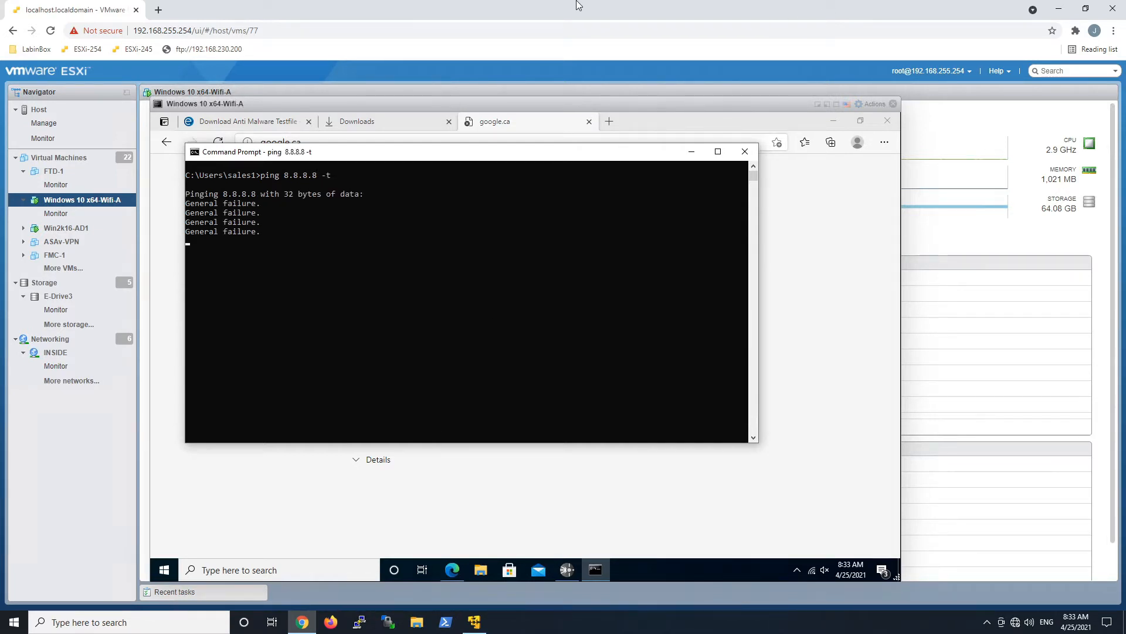
mouse_move(684, 14)
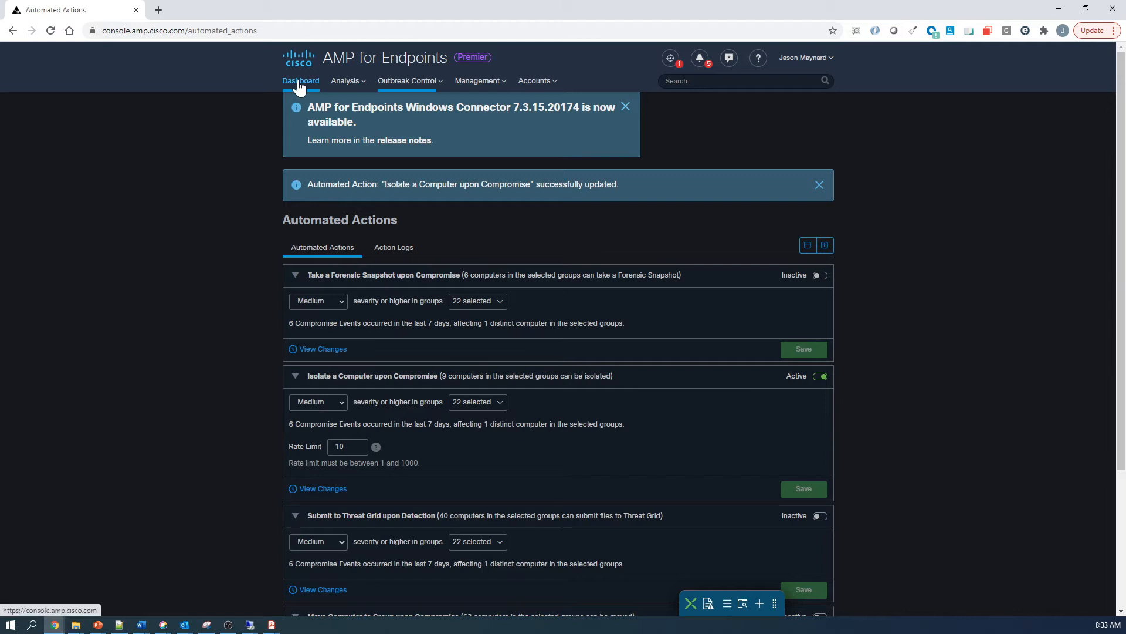
Check the dashboard Events list for the isolation event, then head to Automated Actions
click(300, 81)
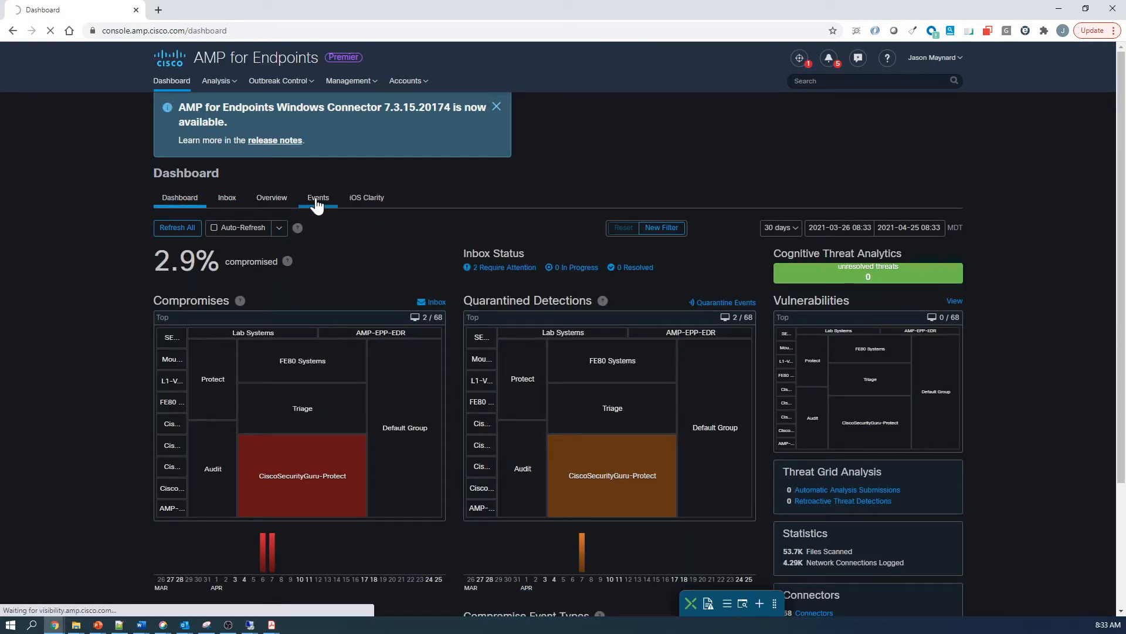
click(318, 197)
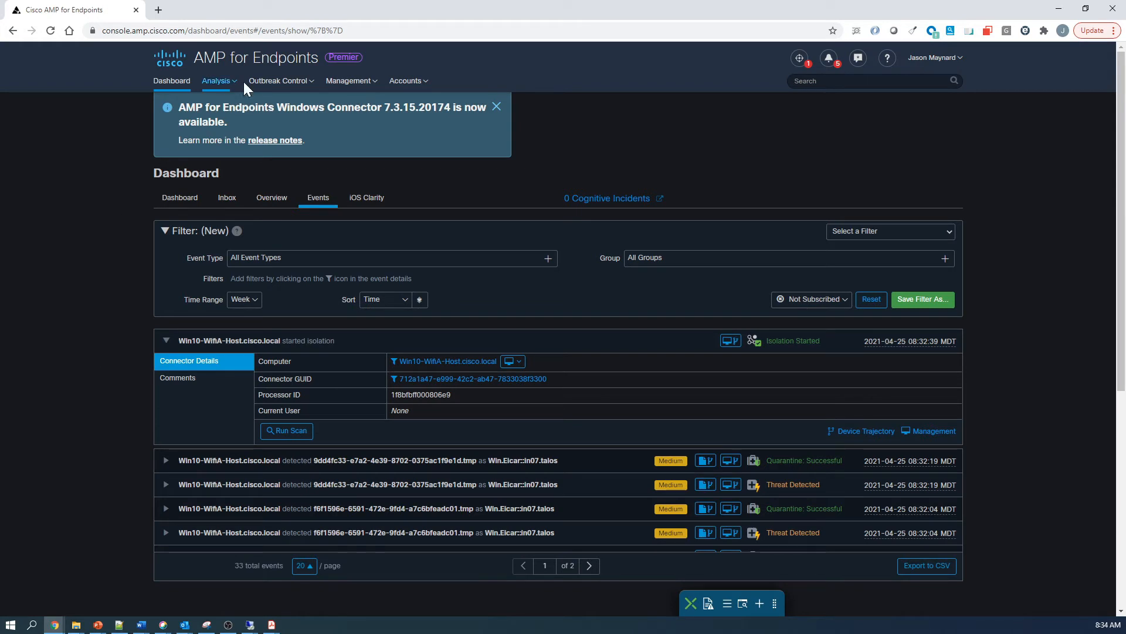
click(278, 80)
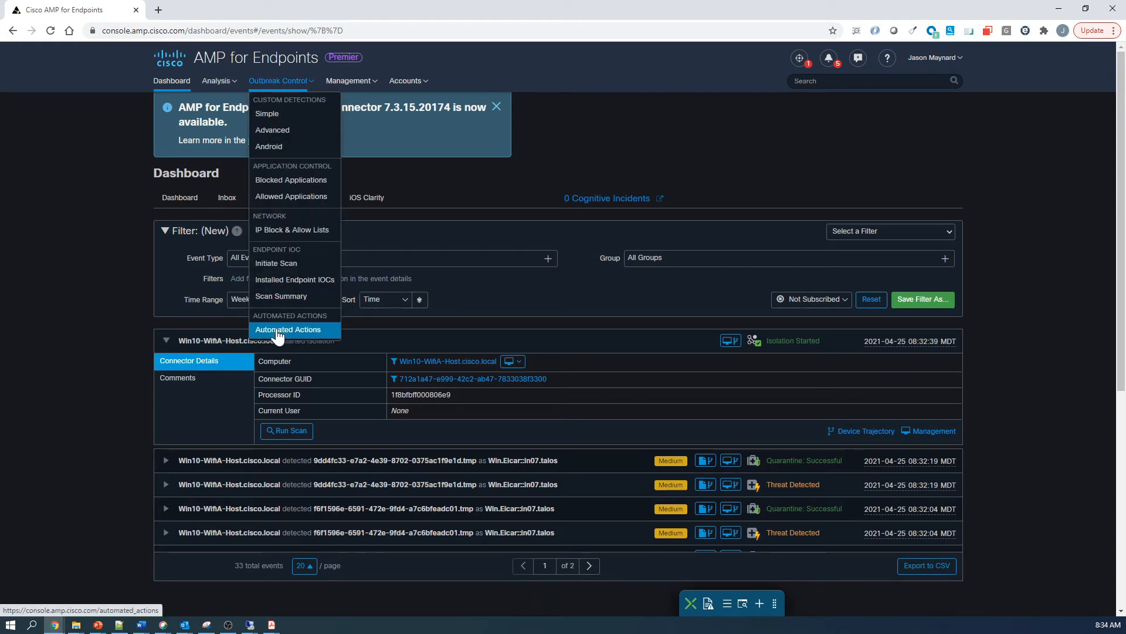
click(288, 329)
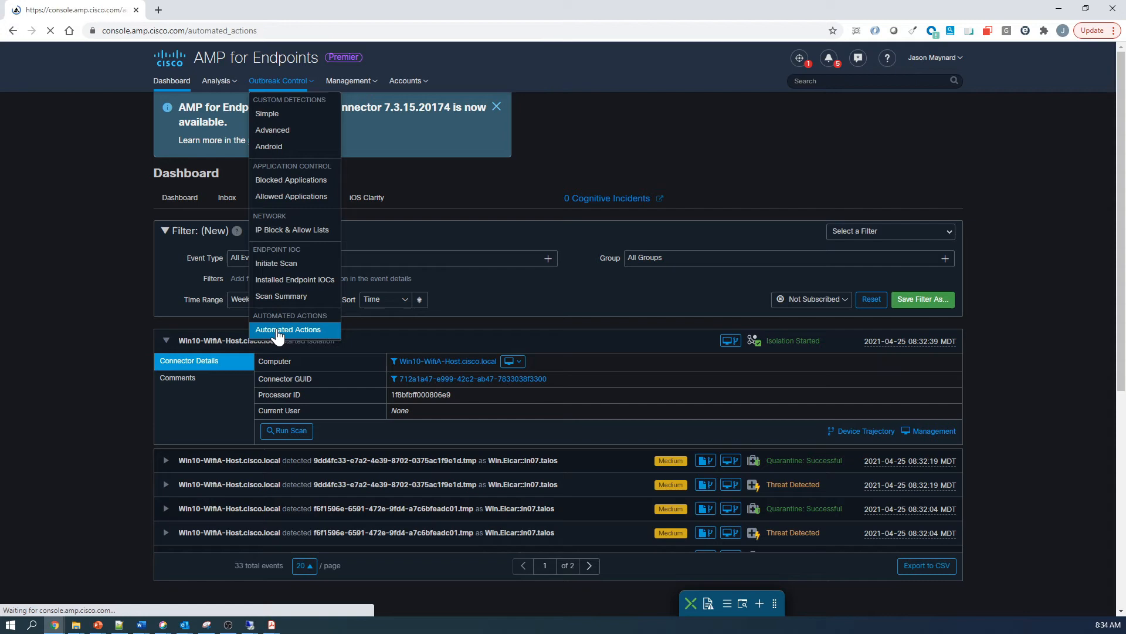
Show the Action Logs listing Endpoint Isolation and Forensic Snapshot on Win10-WifiA-Host
click(288, 329)
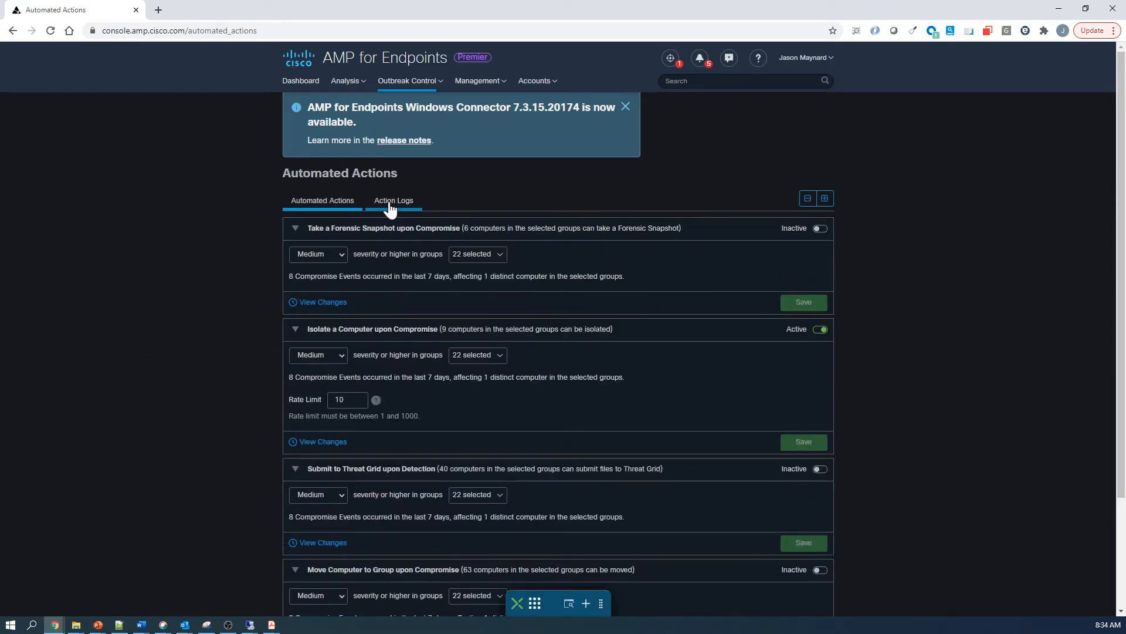
click(393, 200)
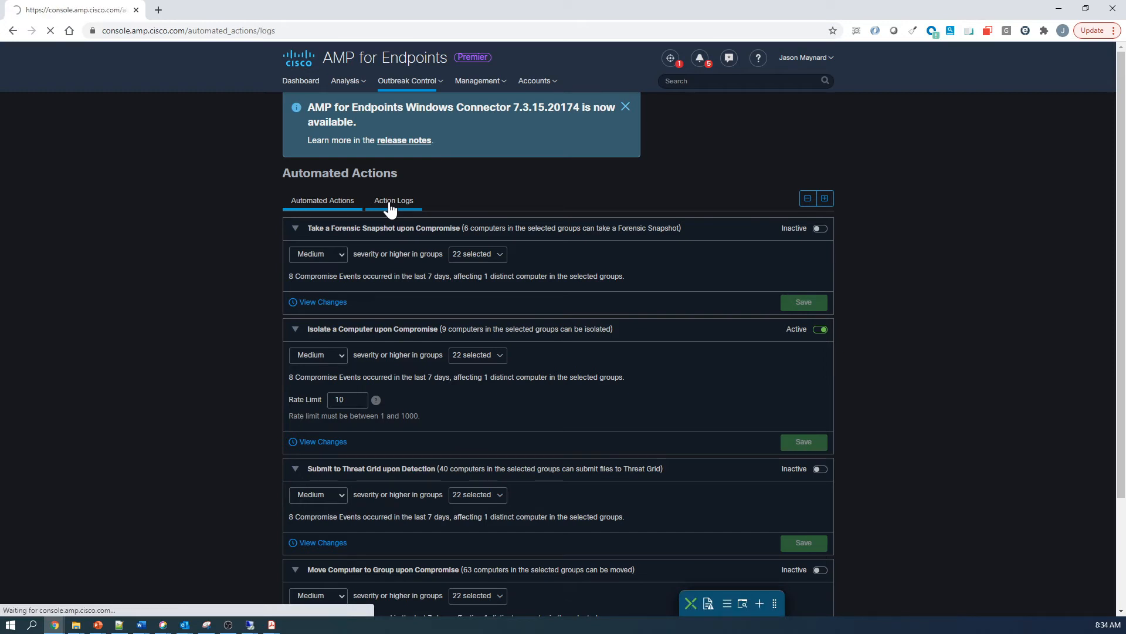
click(393, 200)
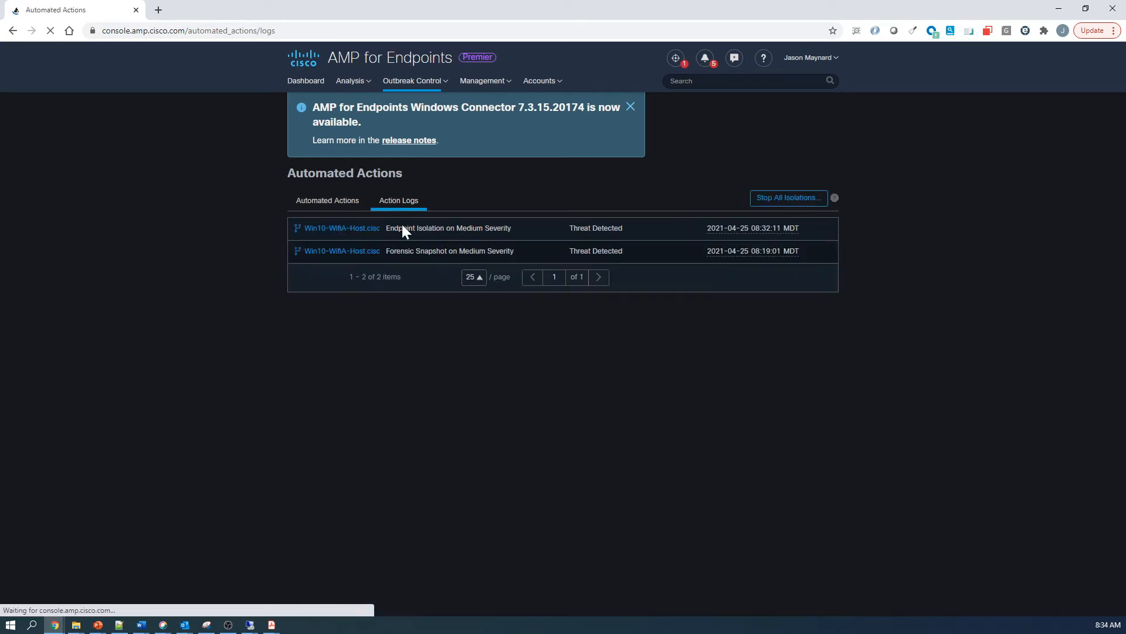
mouse_move(339, 235)
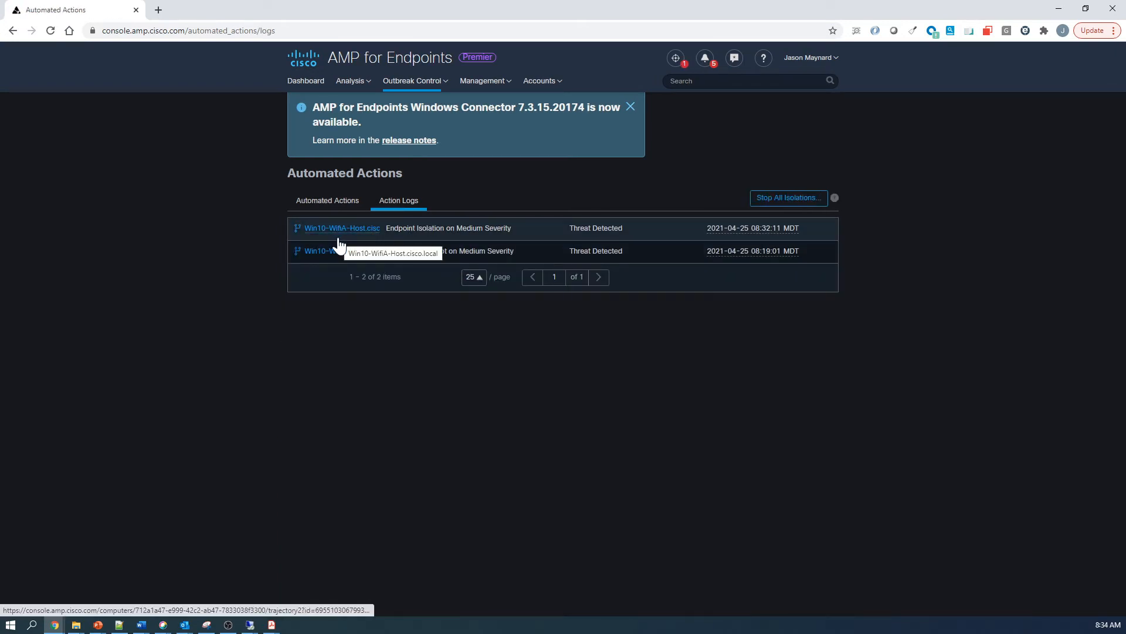
click(341, 228)
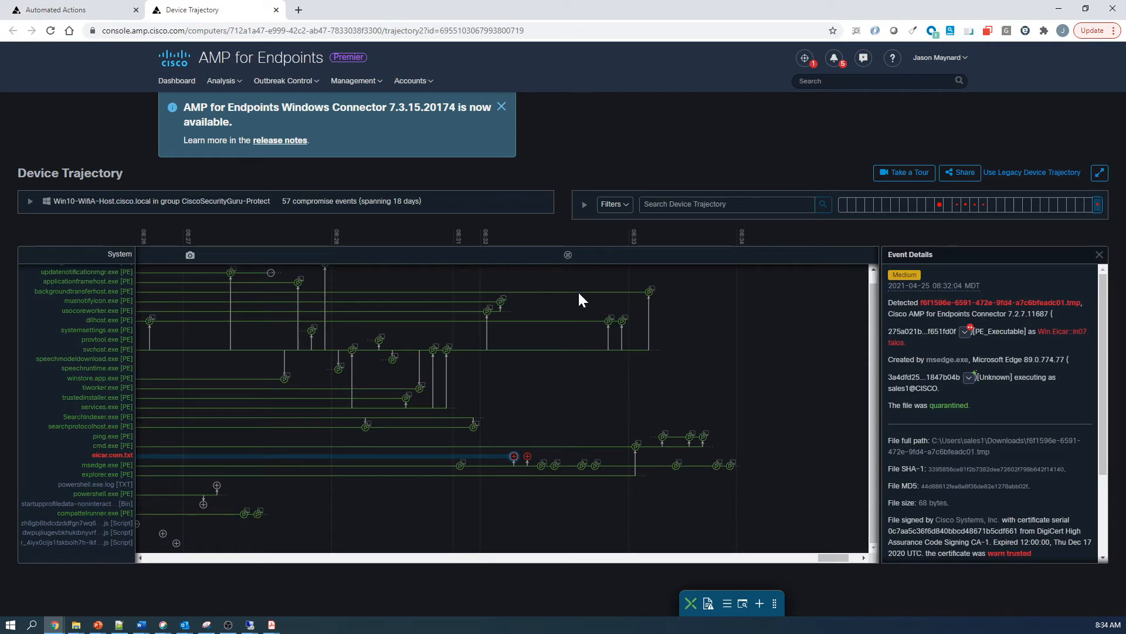
mouse_move(568, 255)
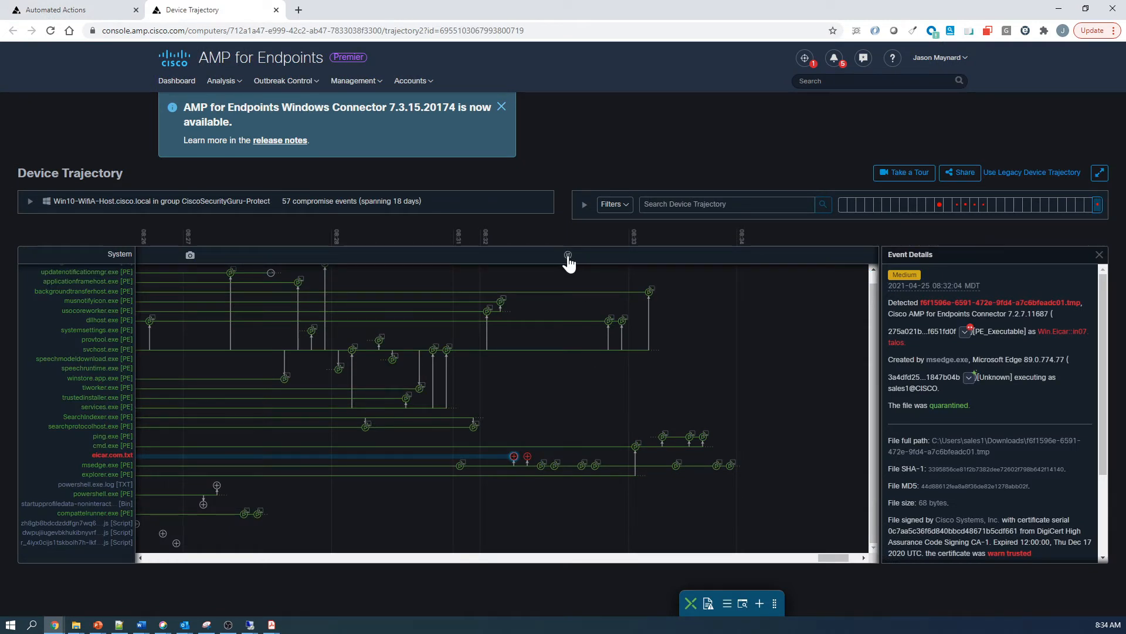
click(568, 255)
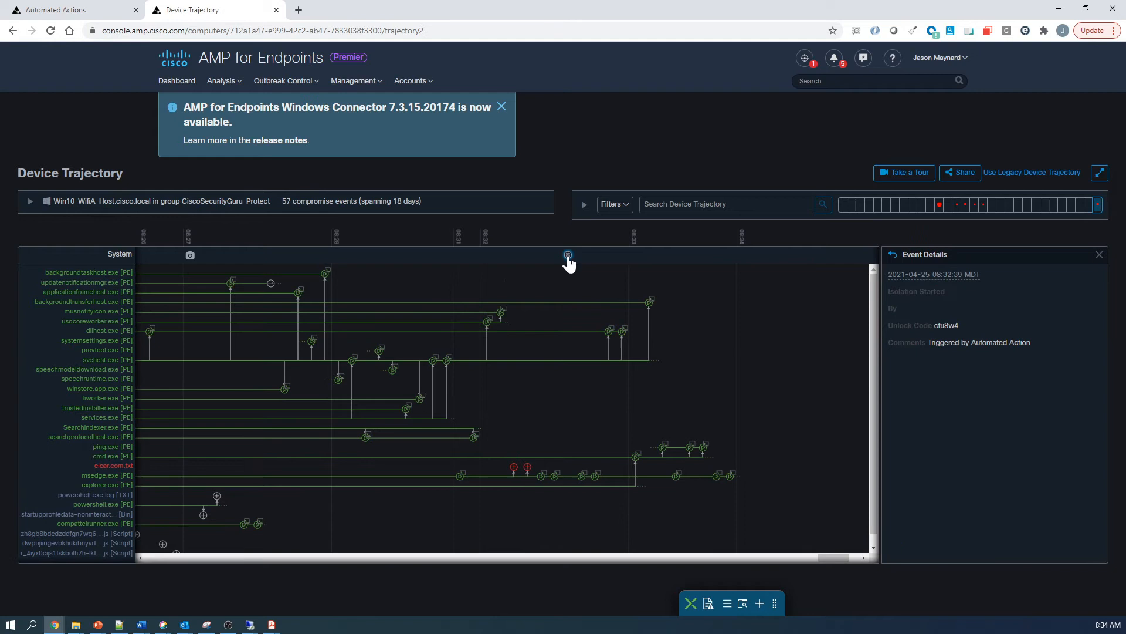
mouse_move(1025, 363)
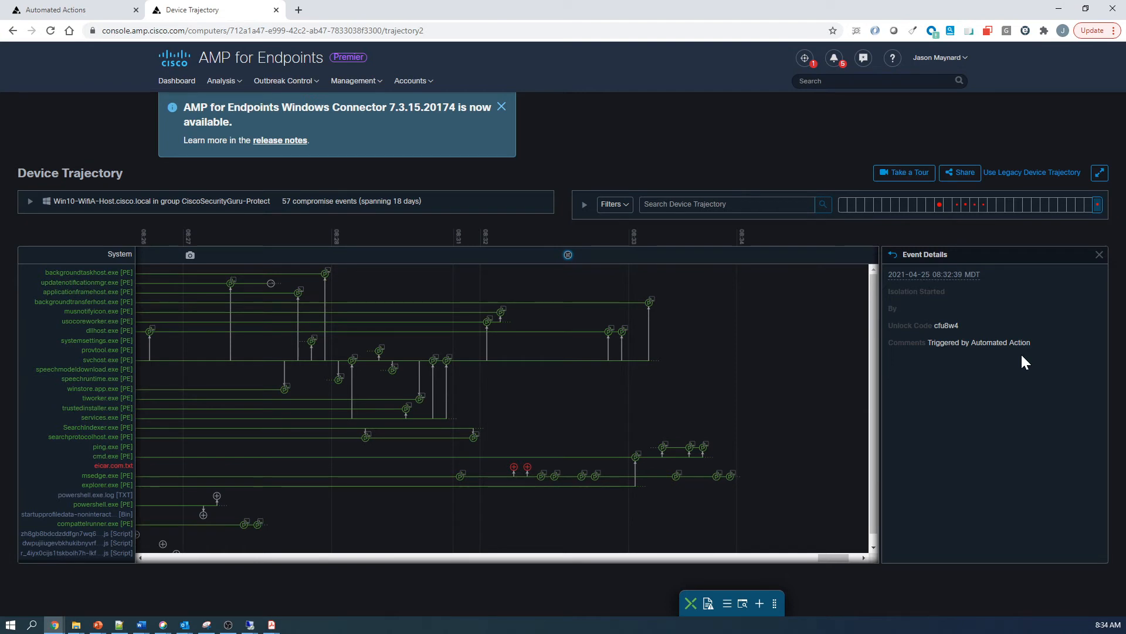
mouse_move(967, 313)
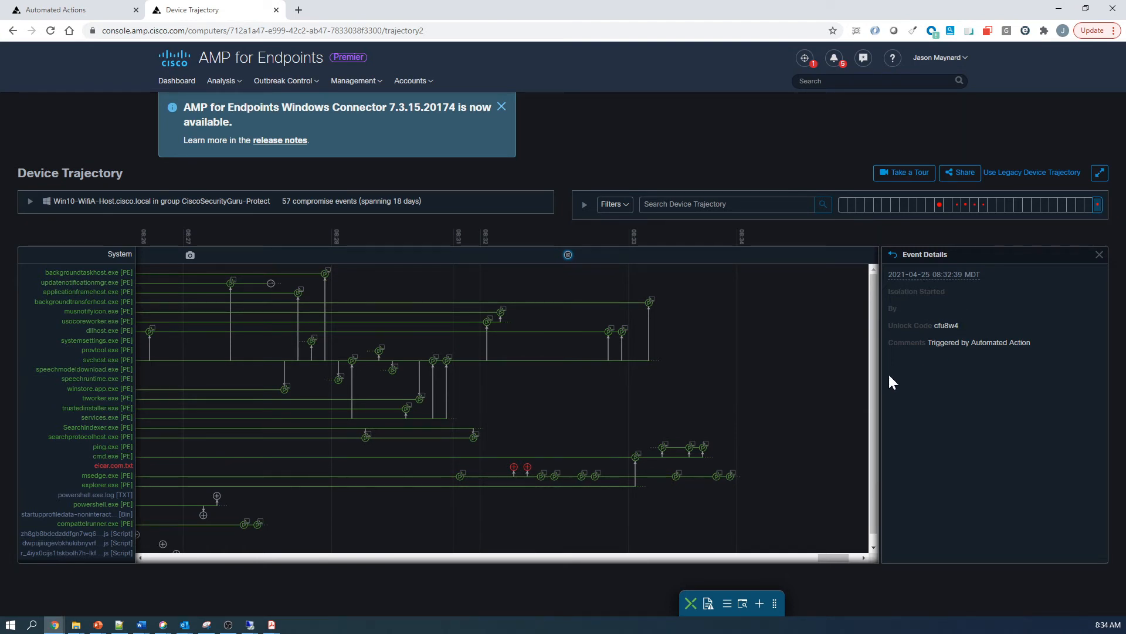
mouse_move(275, 23)
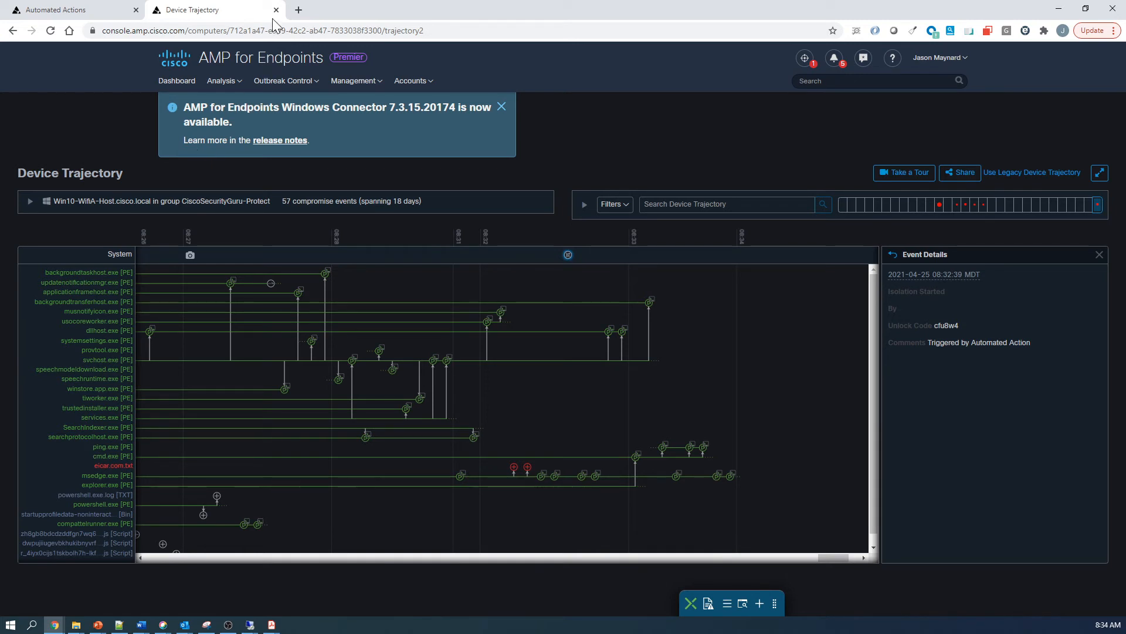
click(58, 9)
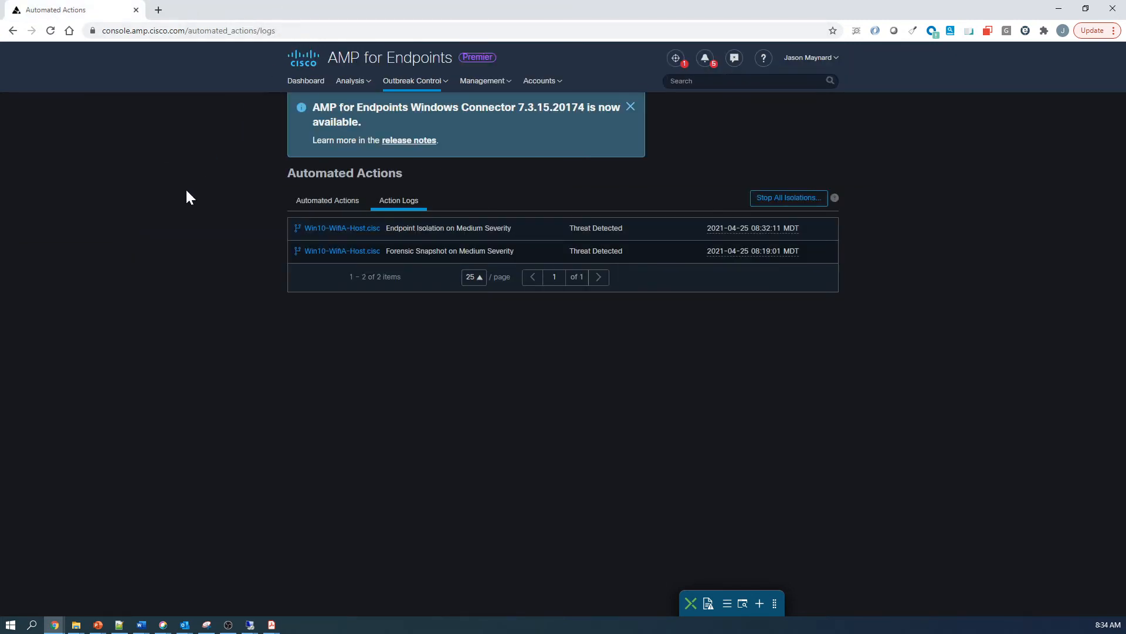
From Analysis > Events, expand the Isolation Started event and go to Win10-WifiA-Host's management page
click(350, 81)
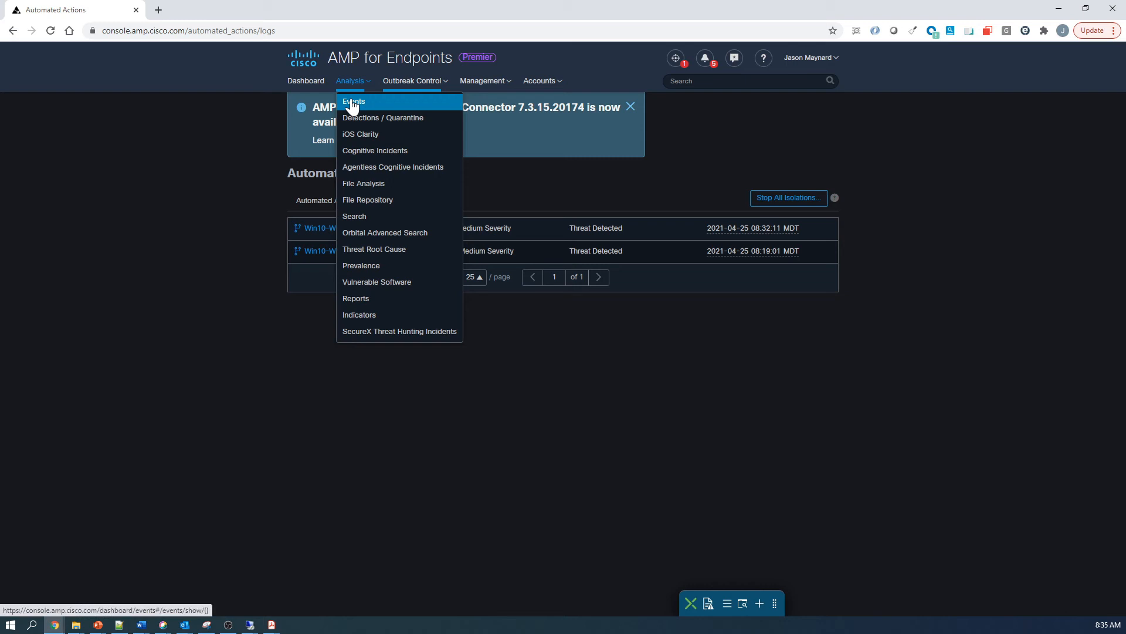
click(353, 101)
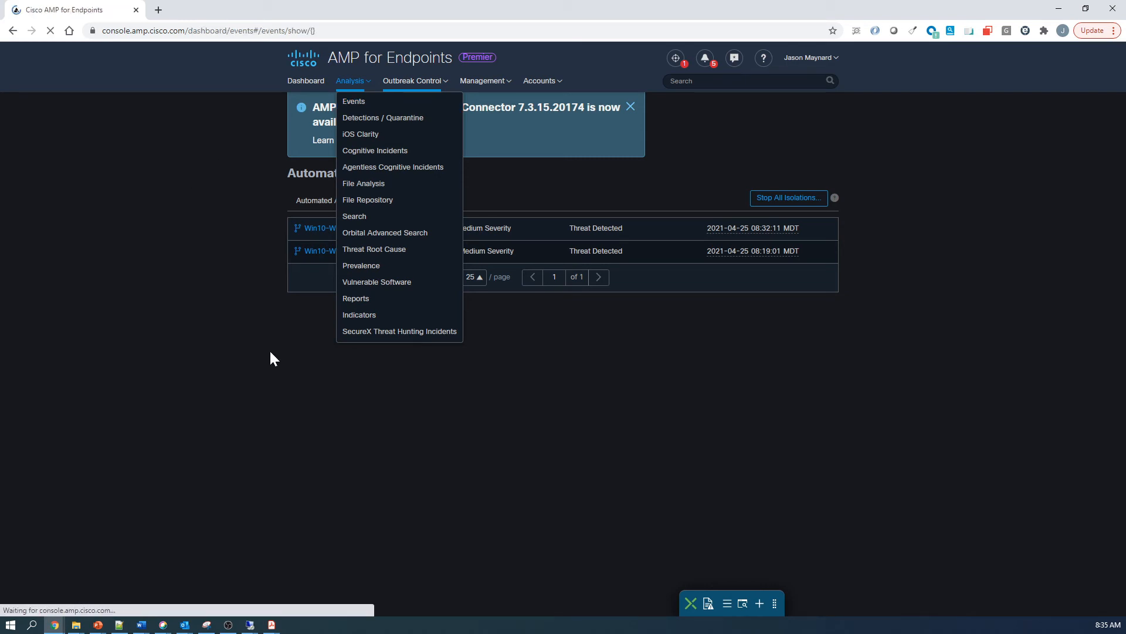
click(354, 101)
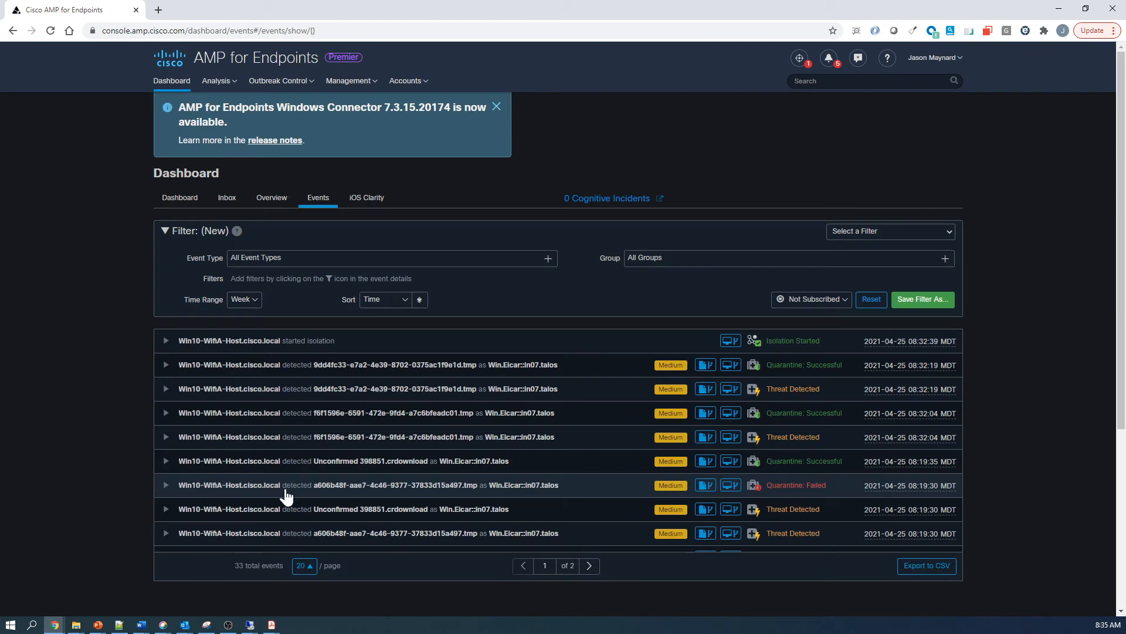
click(166, 340)
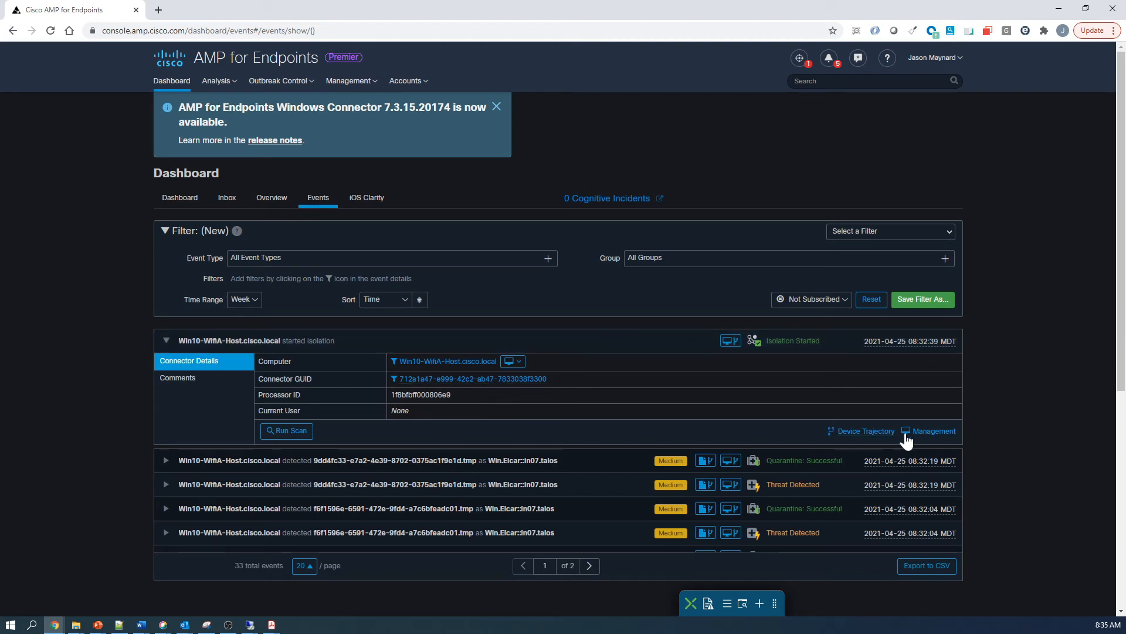
click(934, 431)
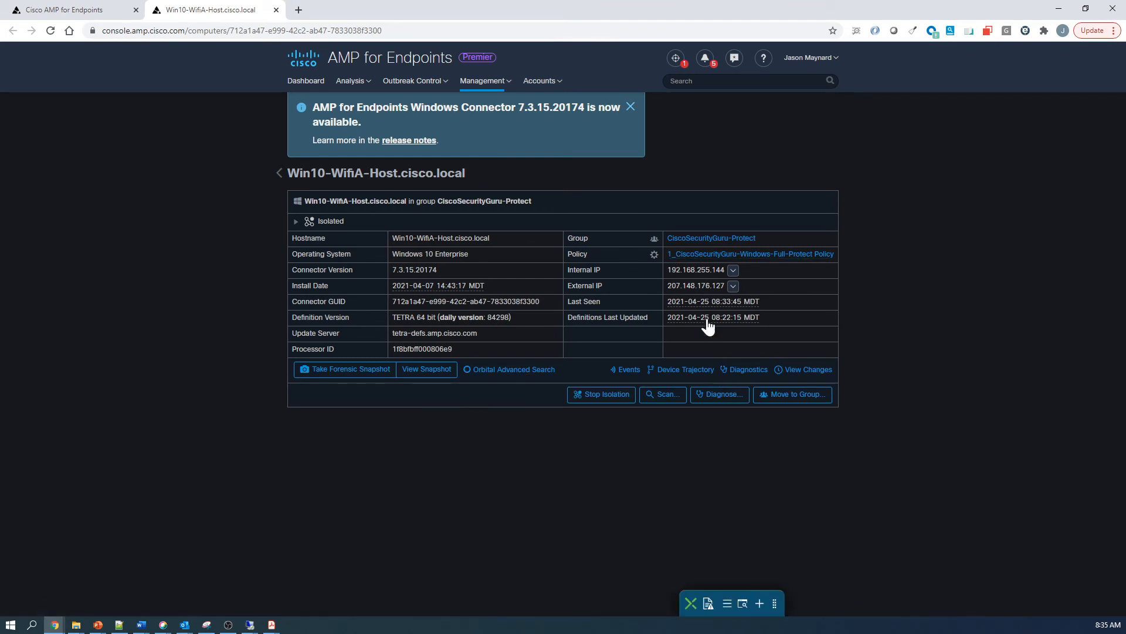
Stop isolation of Win10-WifiA-Host with the comment 'Resolved Threat'
click(601, 394)
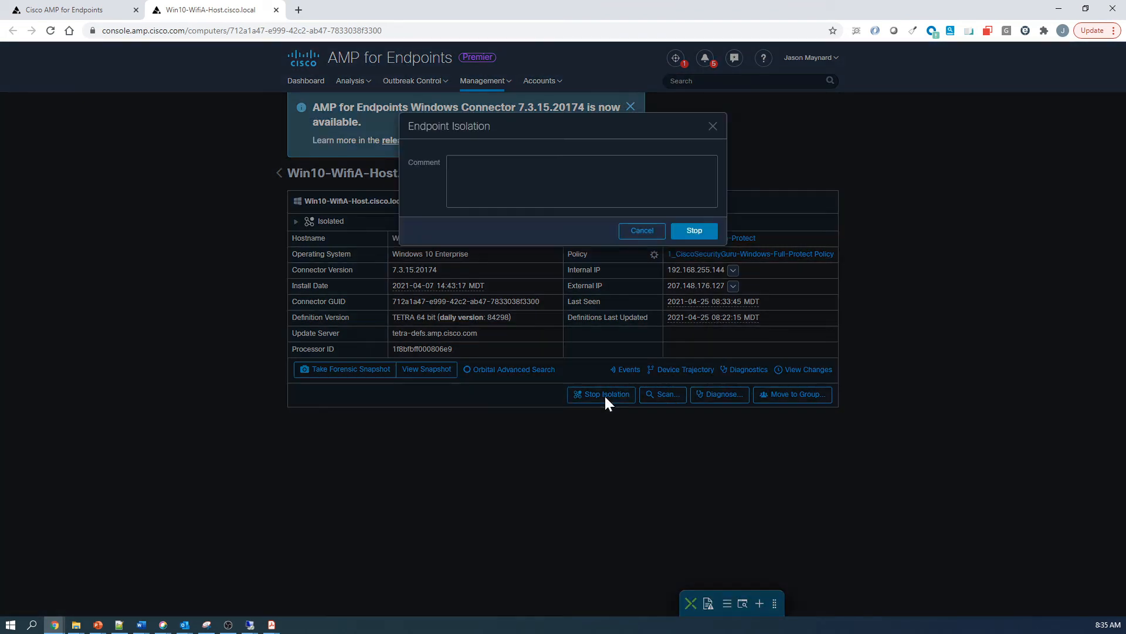
click(582, 181)
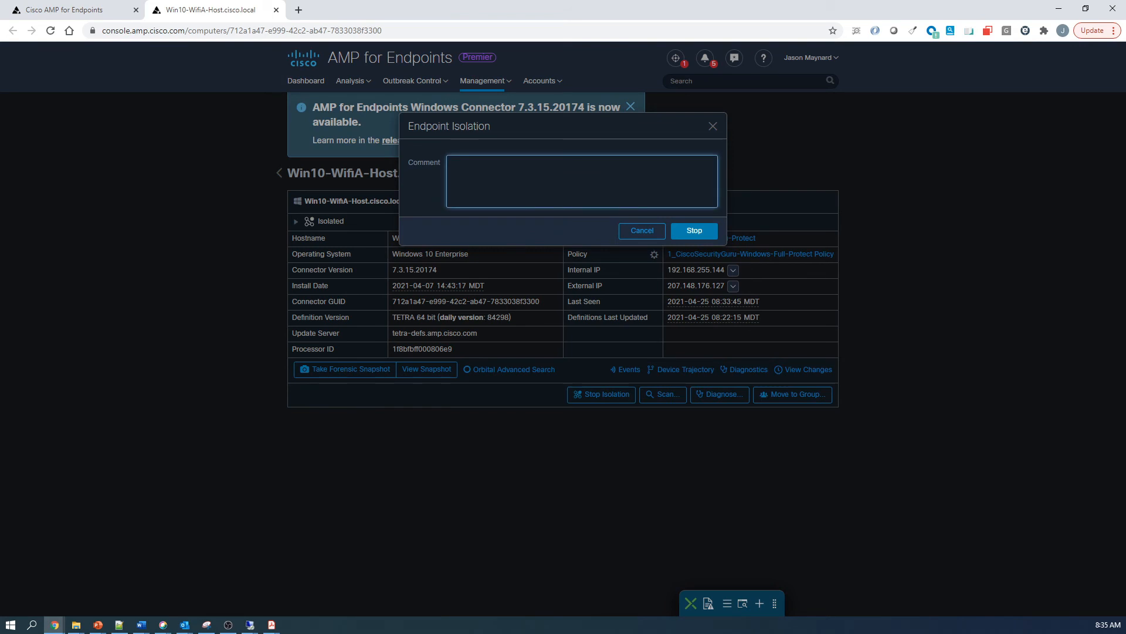
text(Resolved)
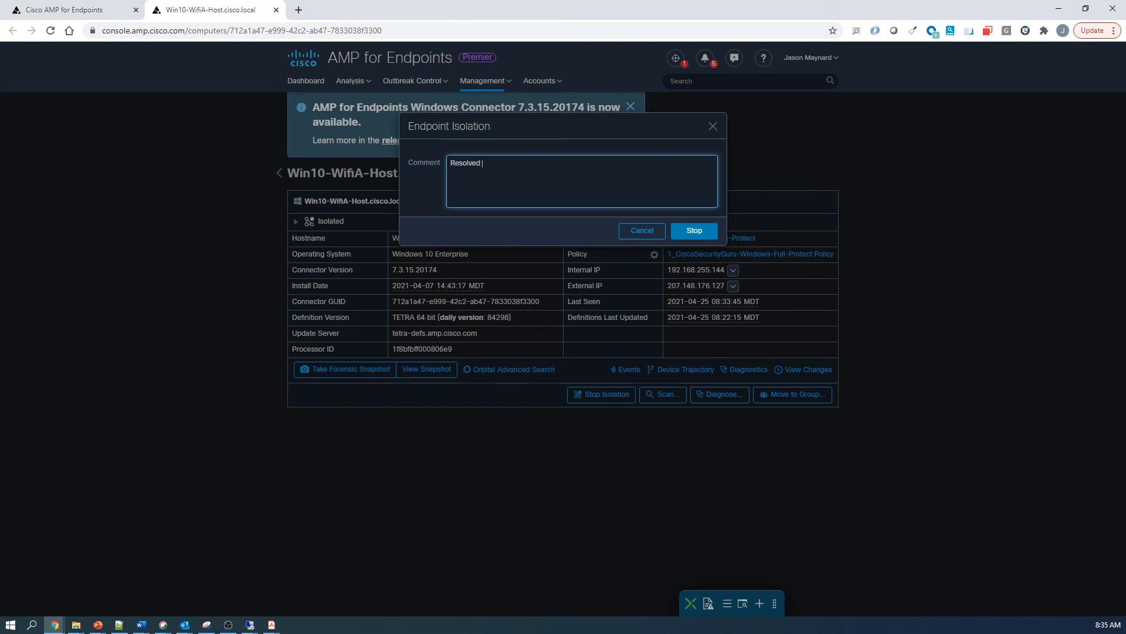
text(Threat)
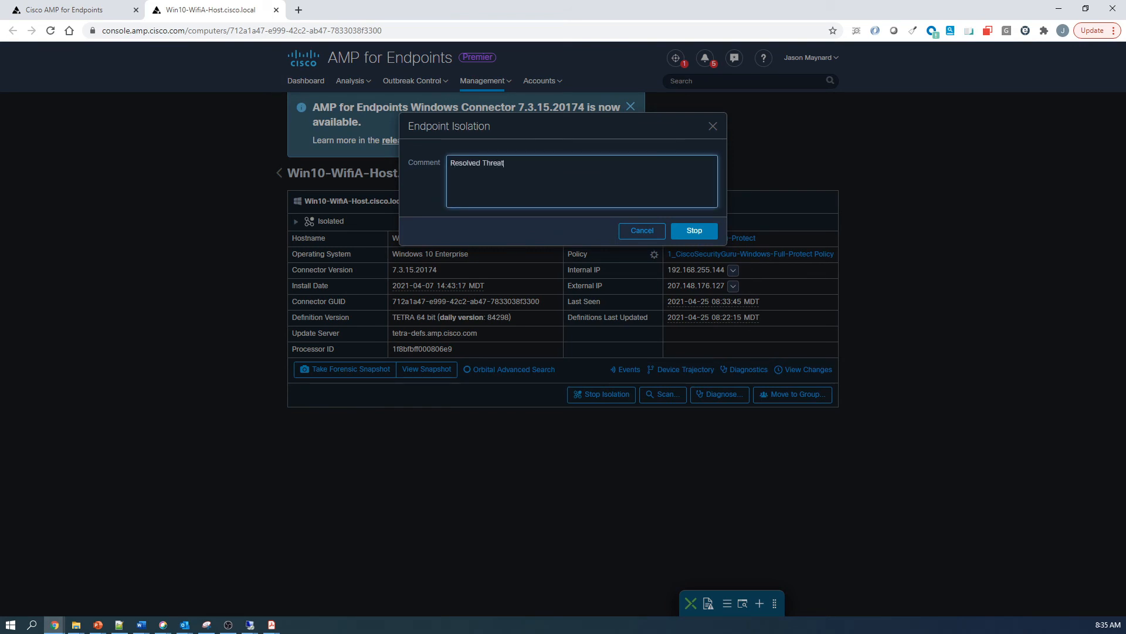
click(694, 230)
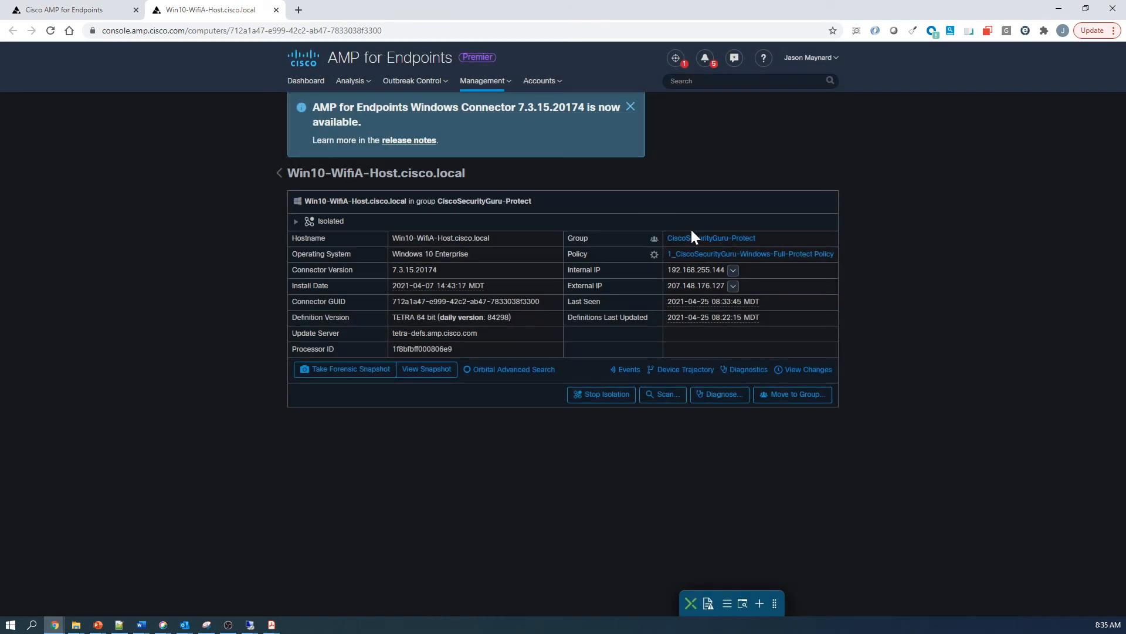
click(601, 395)
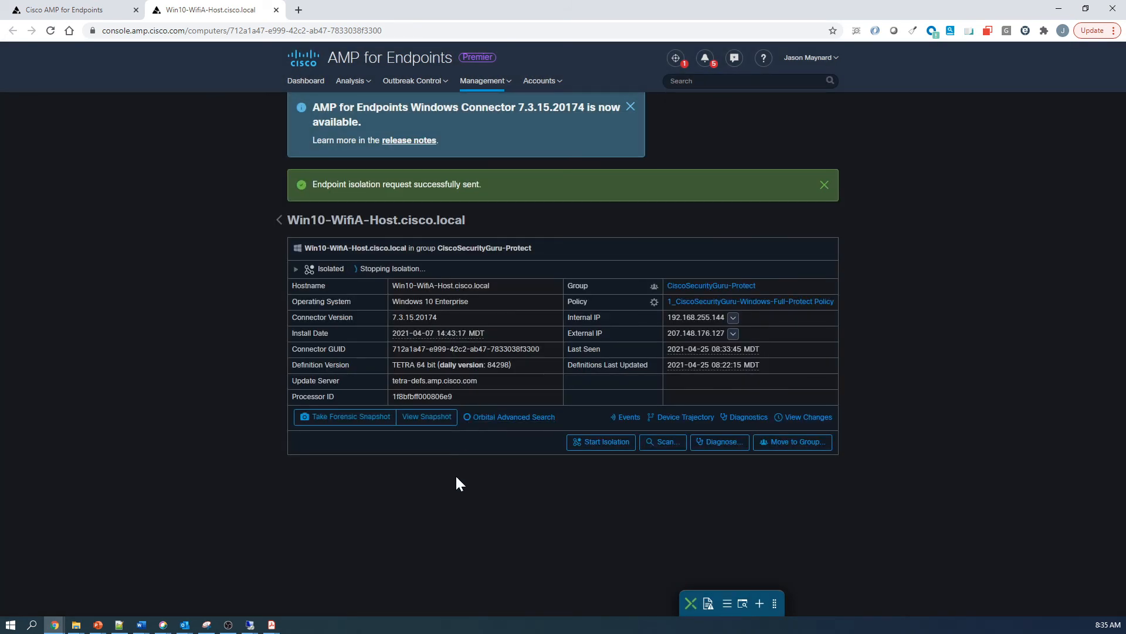